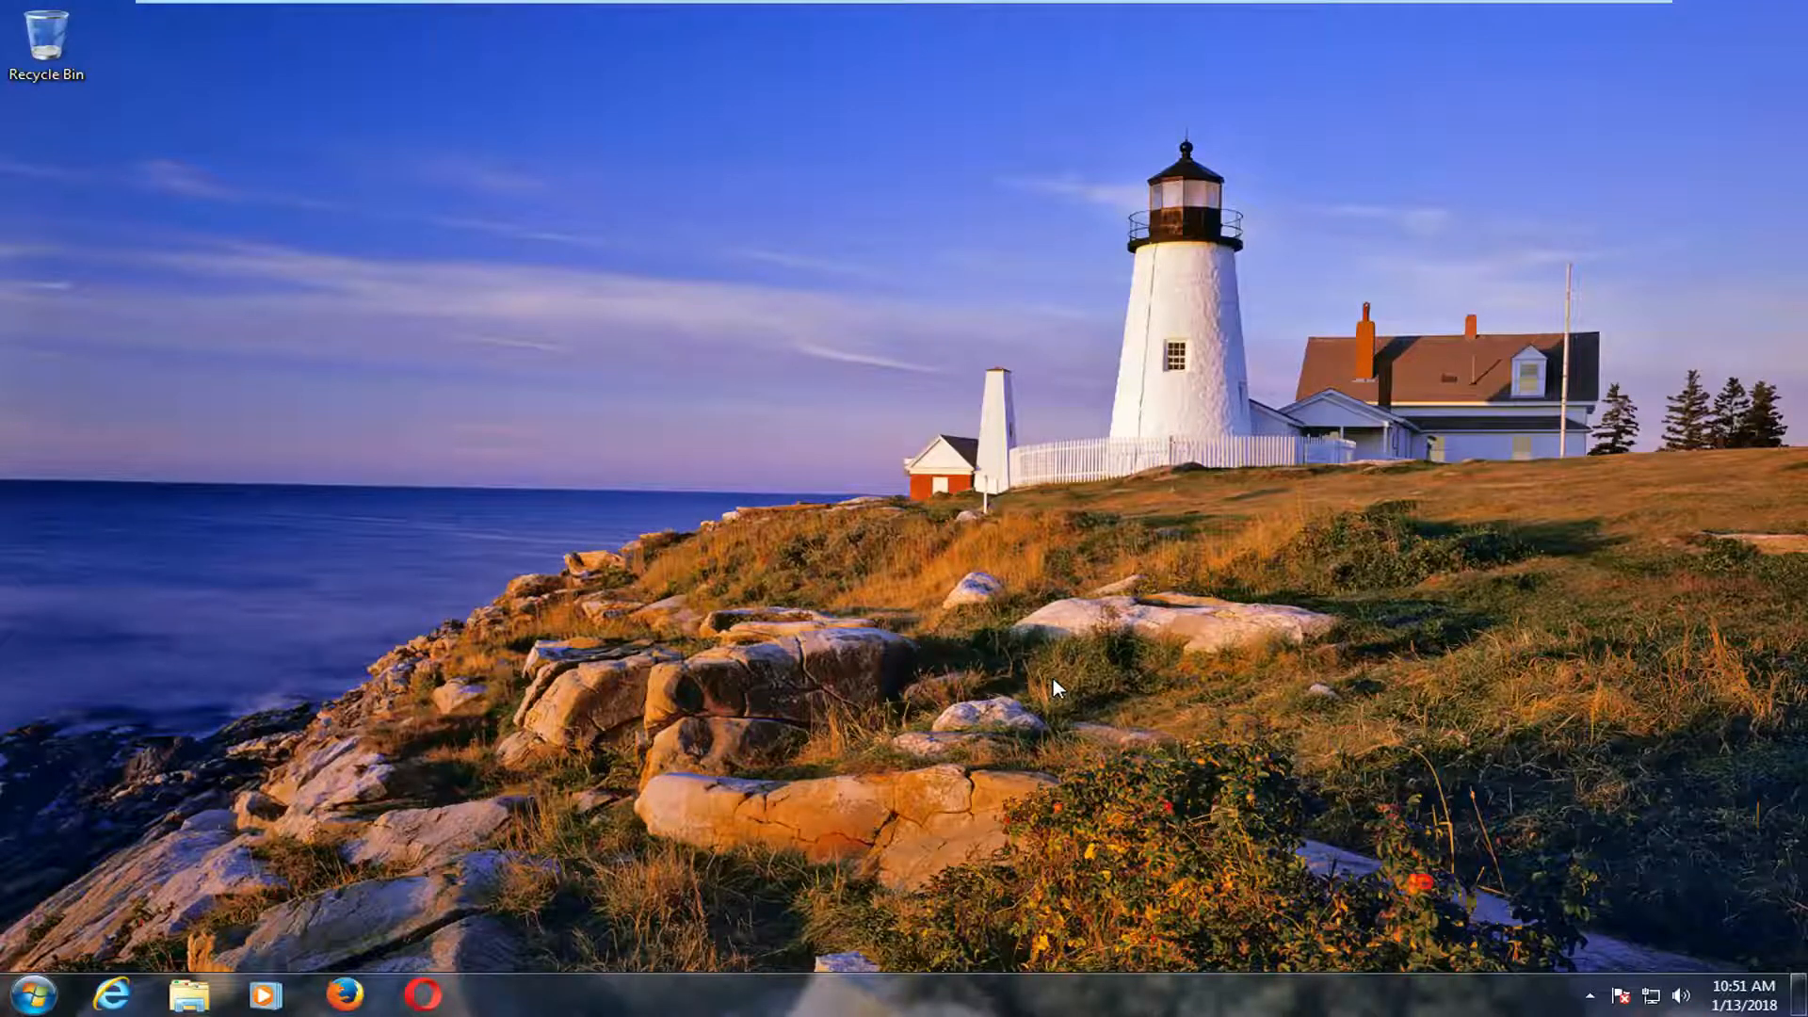
{"action": "mouse_move", "coordinate": [808, 573]}
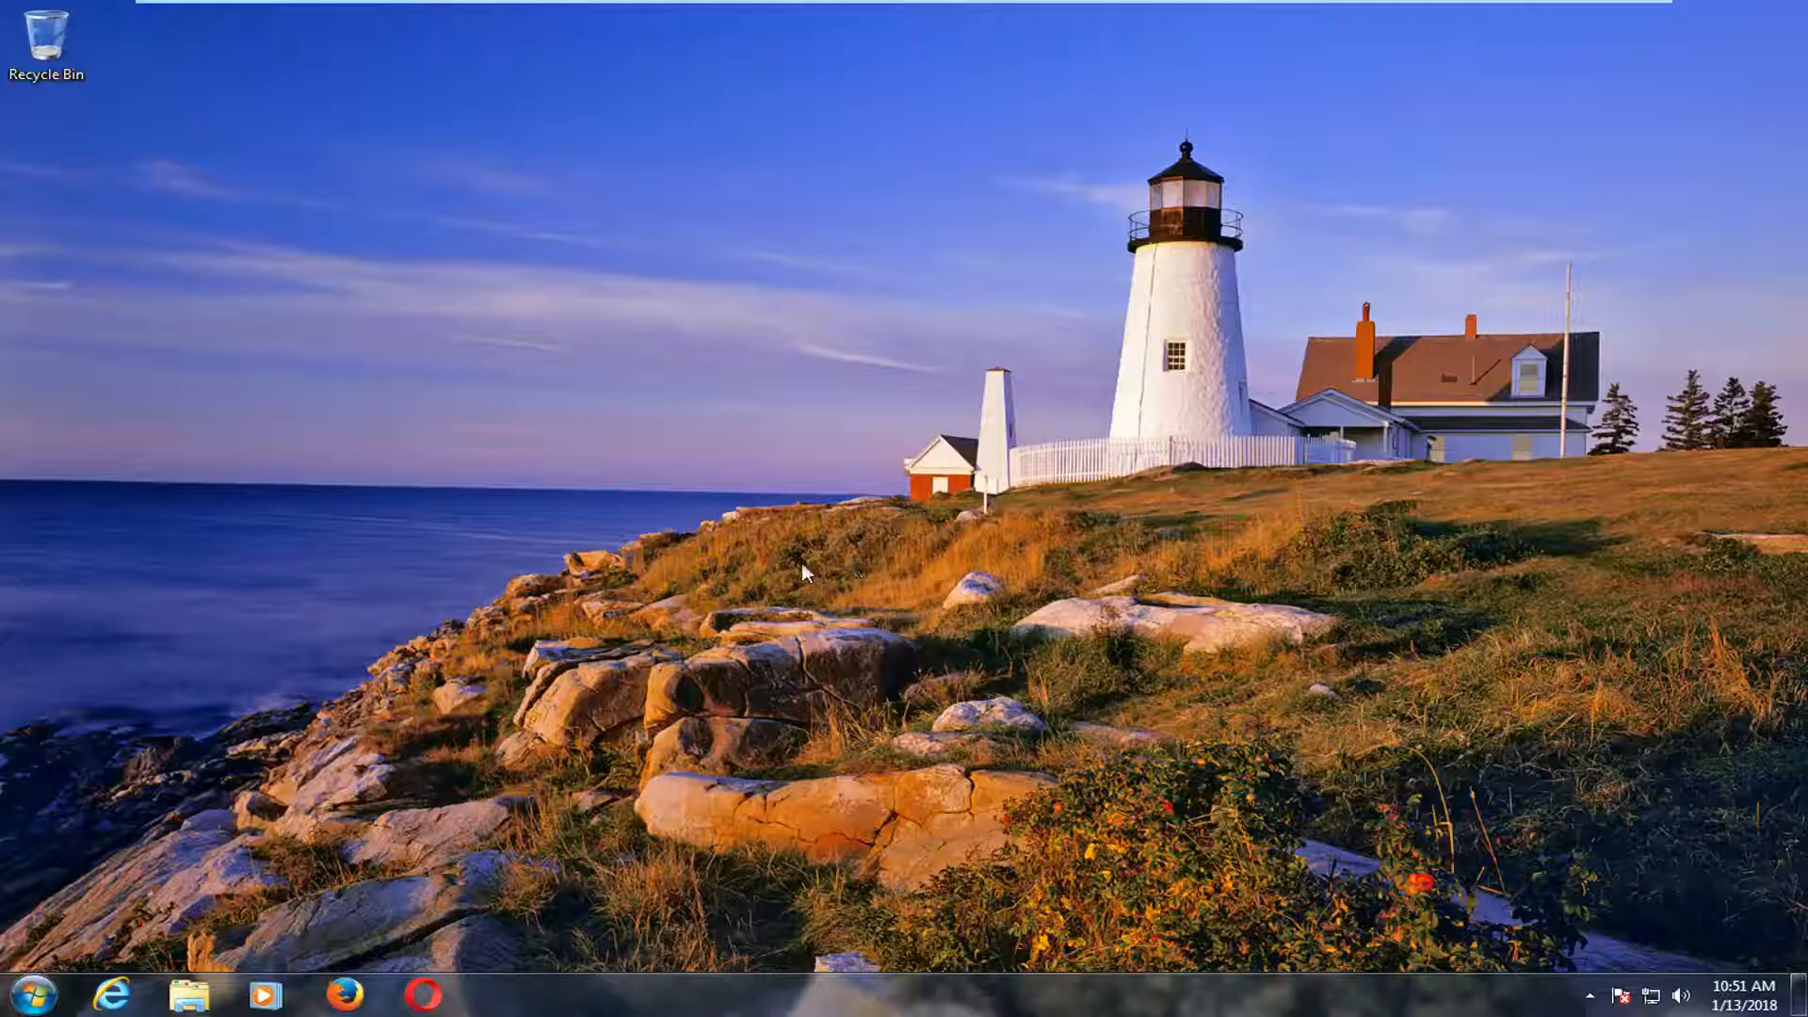
{"action": "mouse_move", "coordinate": [774, 576]}
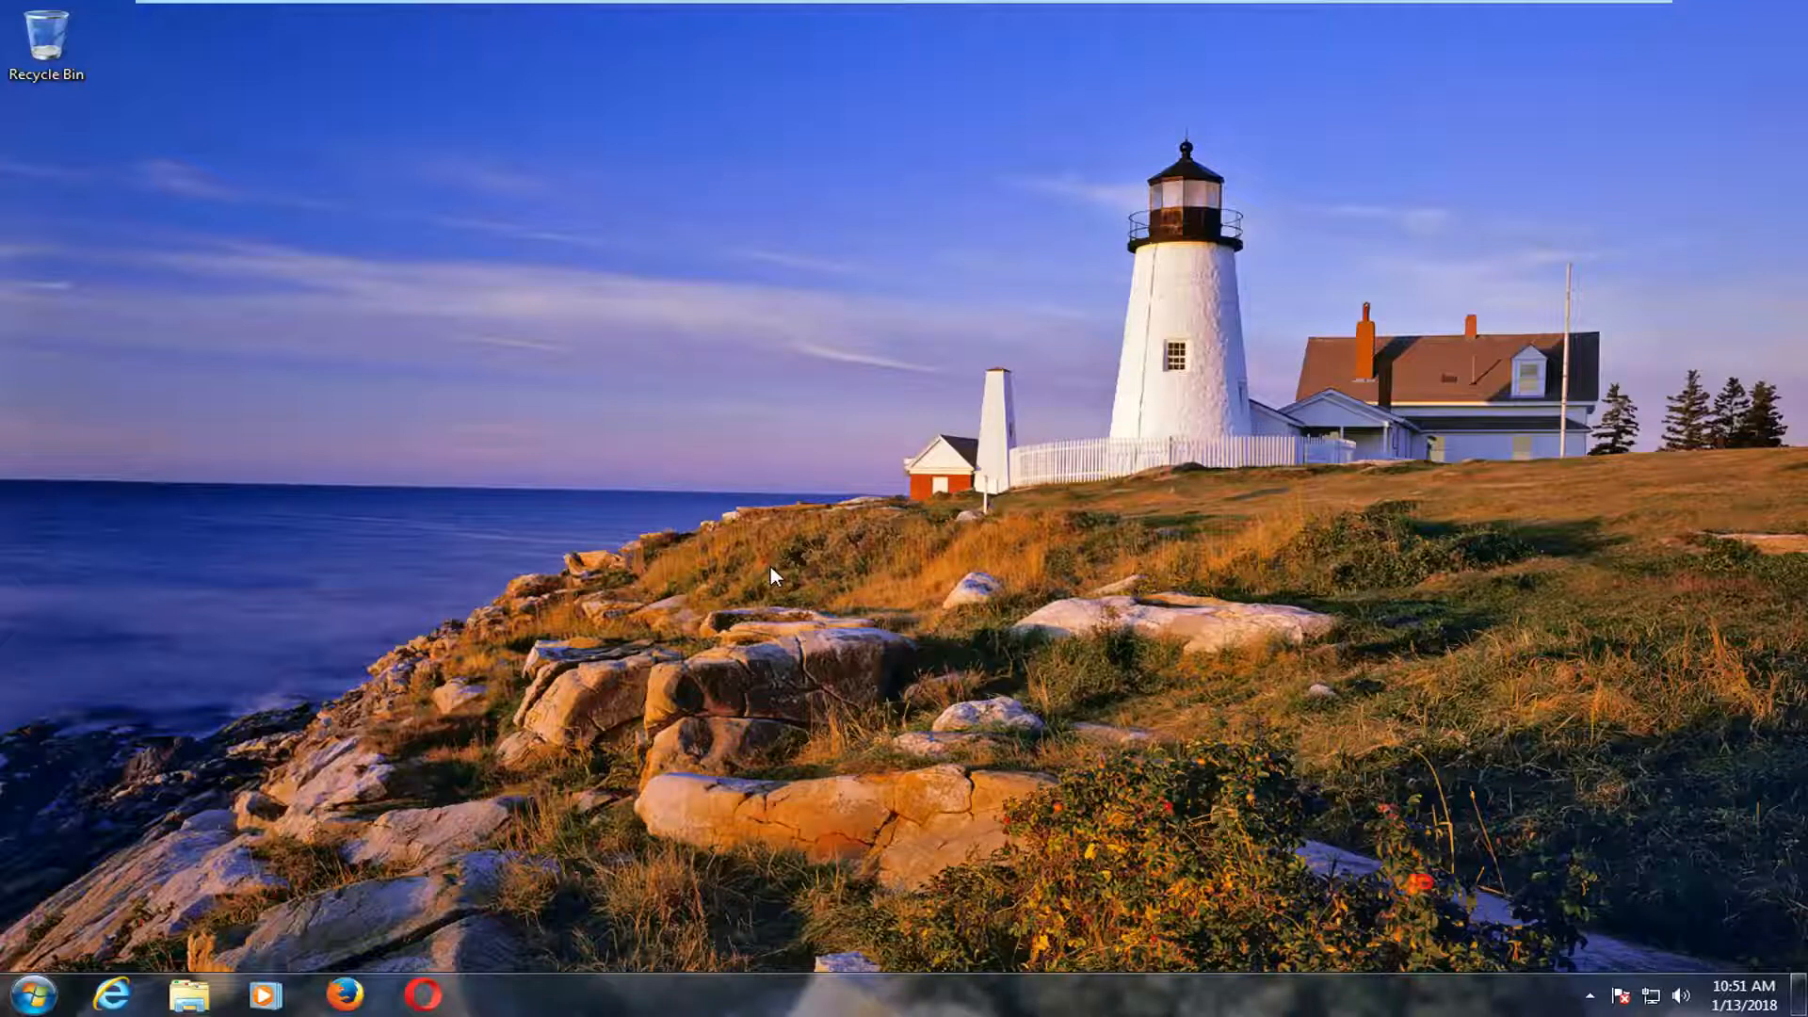
{"action": "mouse_move", "coordinate": [835, 563]}
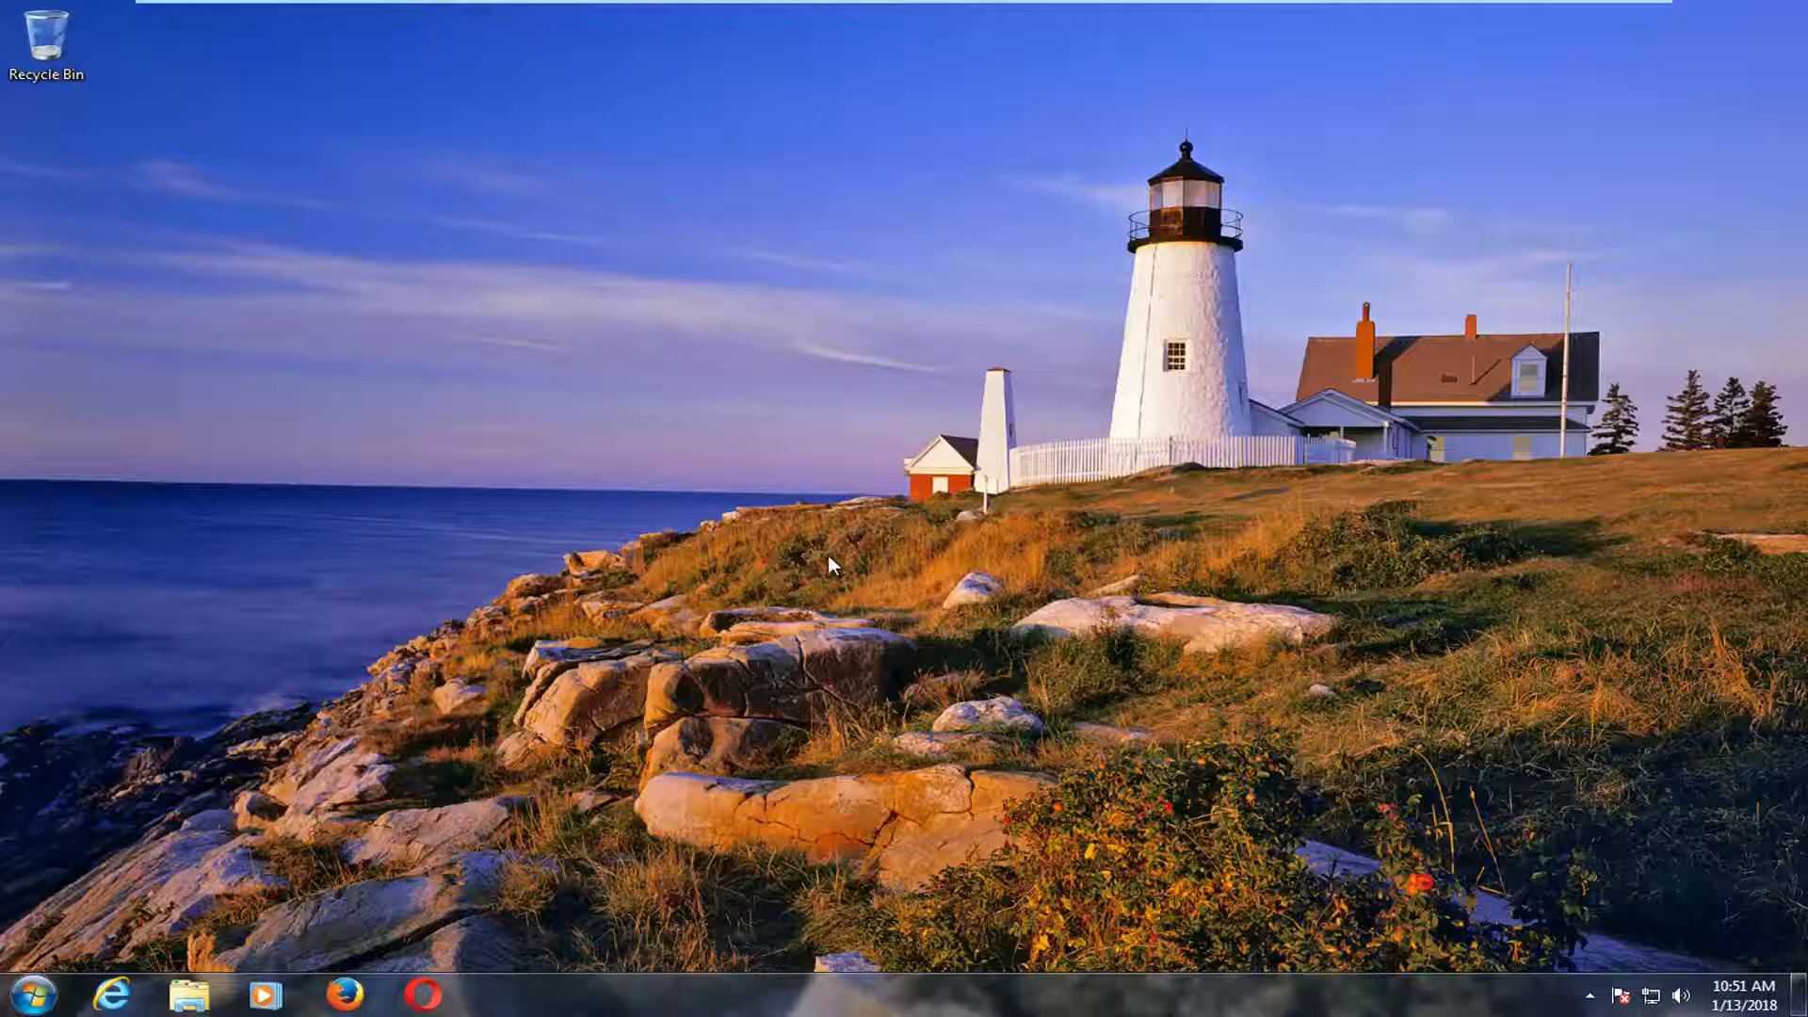
Search the Start Menu for 'computer' to list Computer and Computer Management.
{"action": "left_click", "coordinate": [28, 992]}
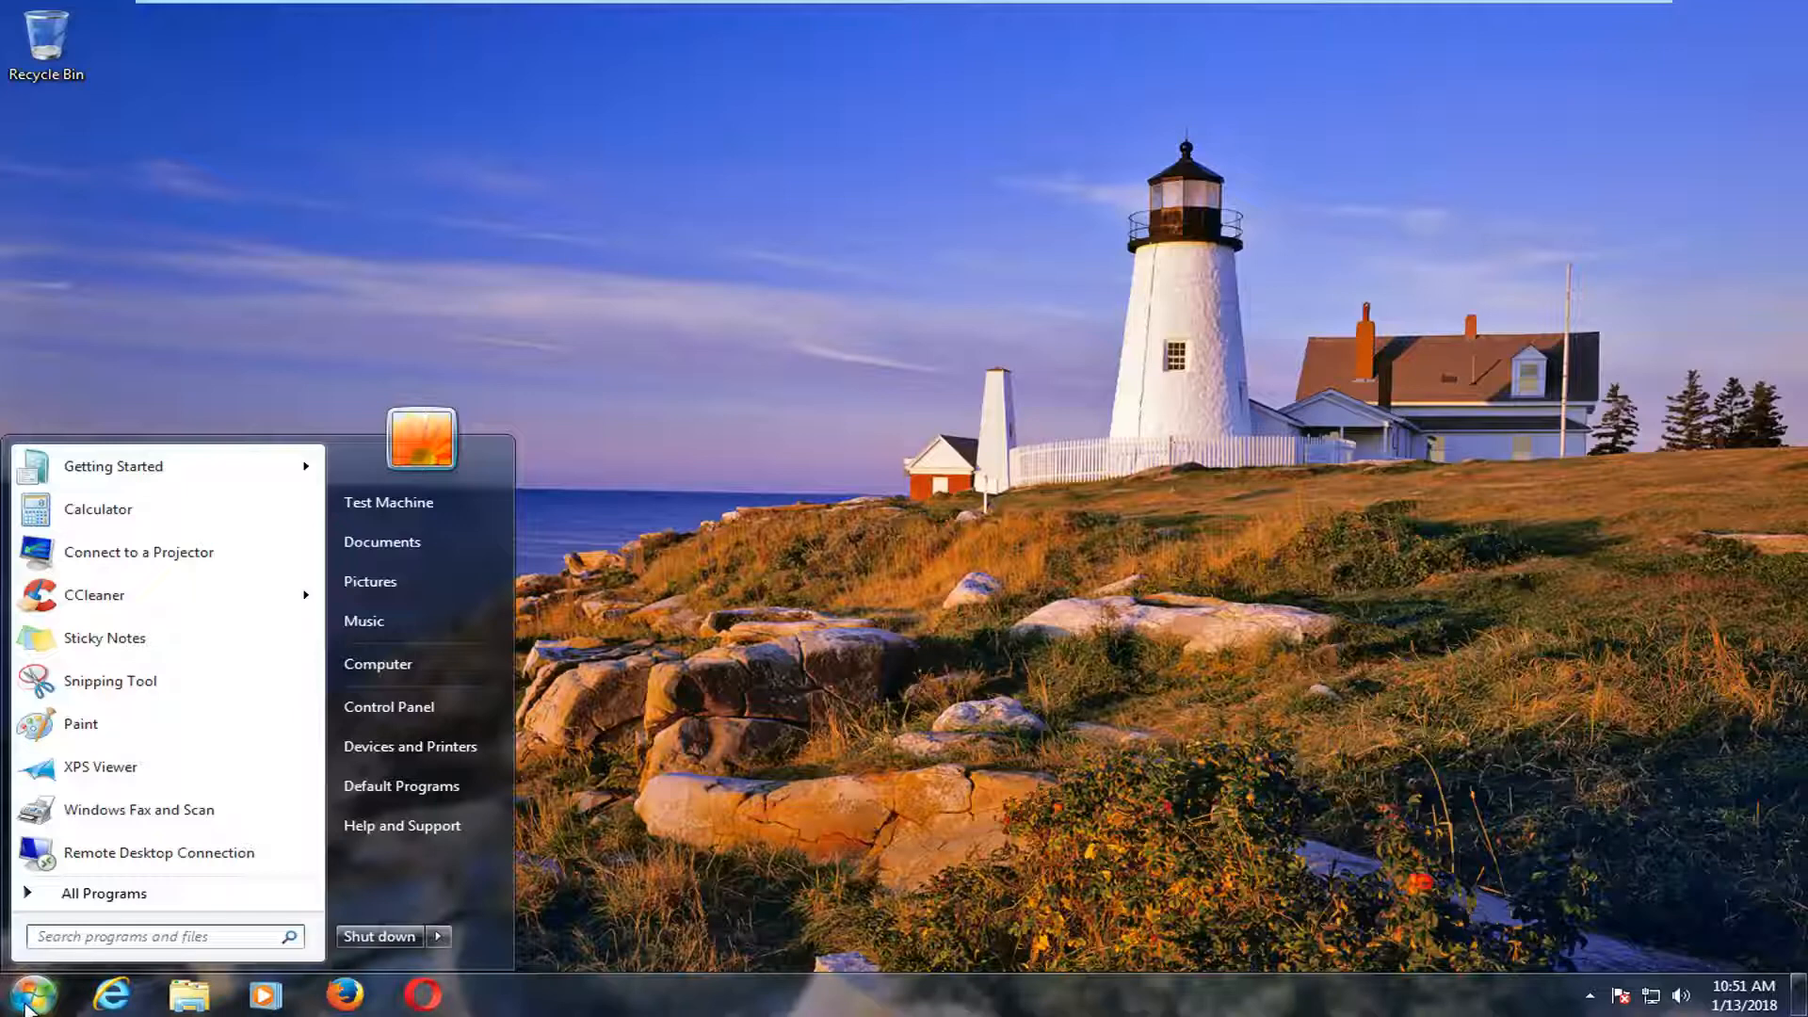
{"action": "type", "text": "computer"}
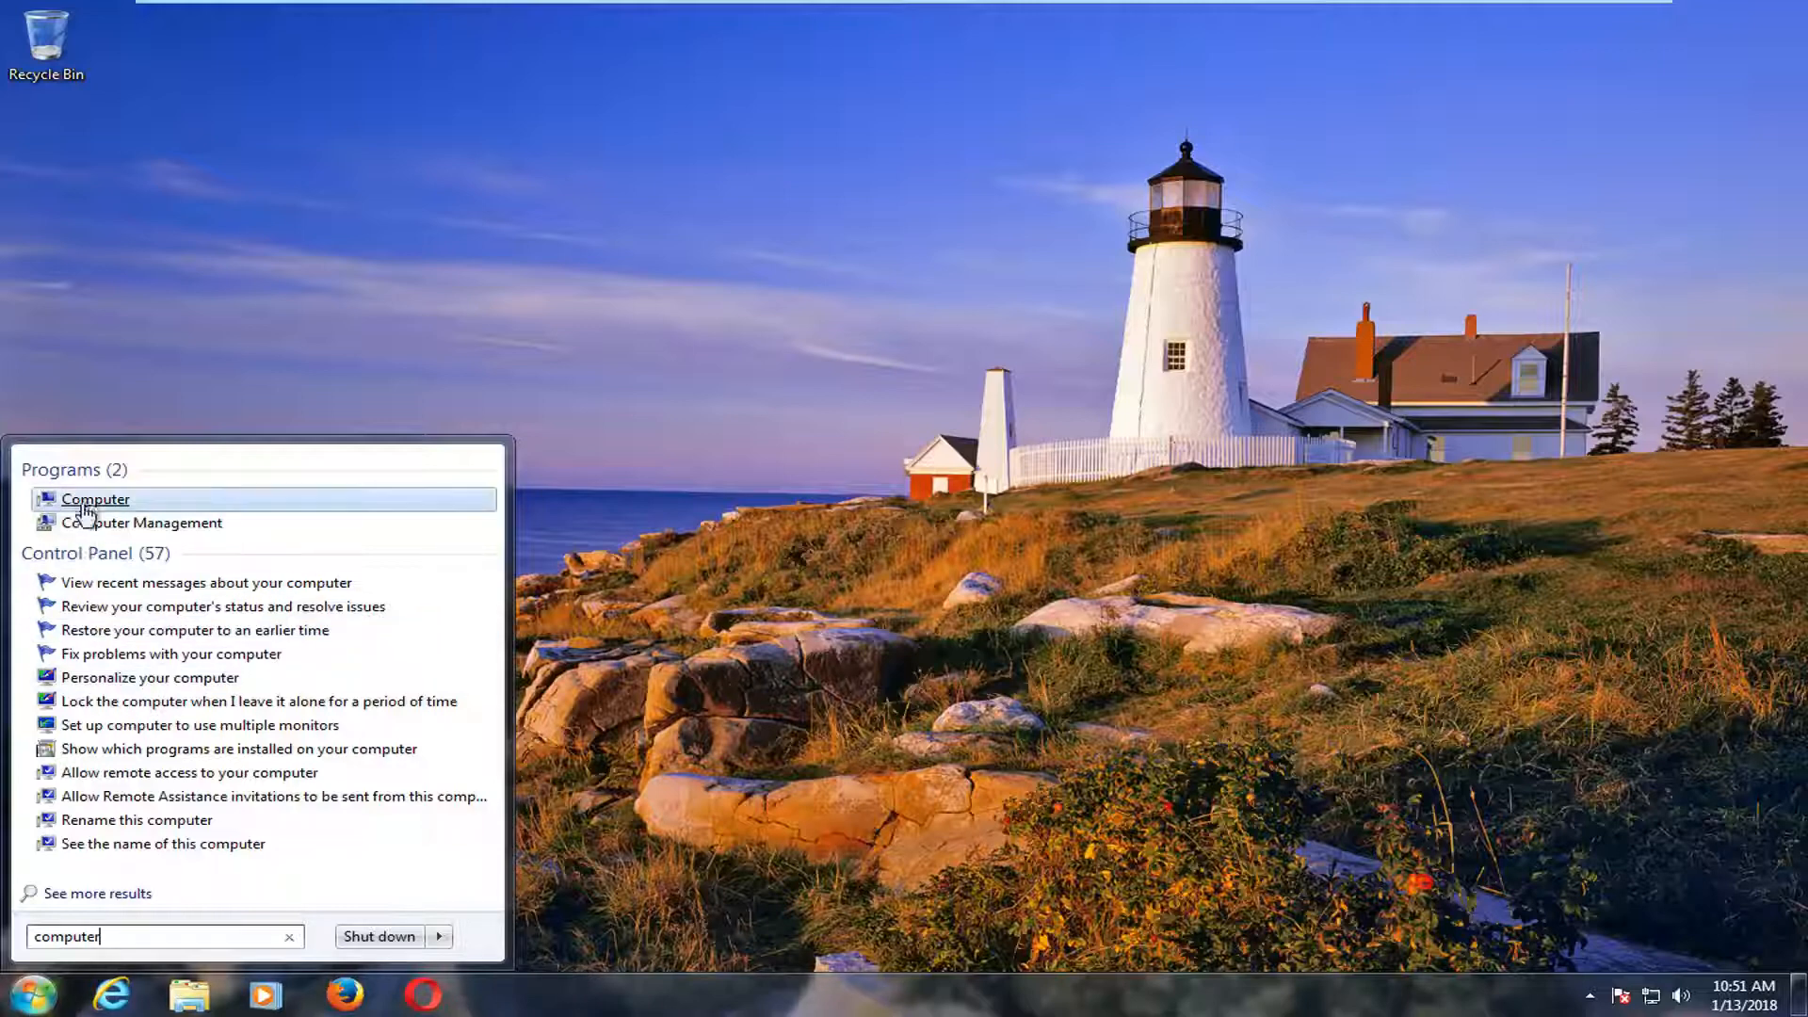
Show the Computer view and bring up actions for the Extra Storage (E:) drive.
{"action": "left_click", "coordinate": [96, 499]}
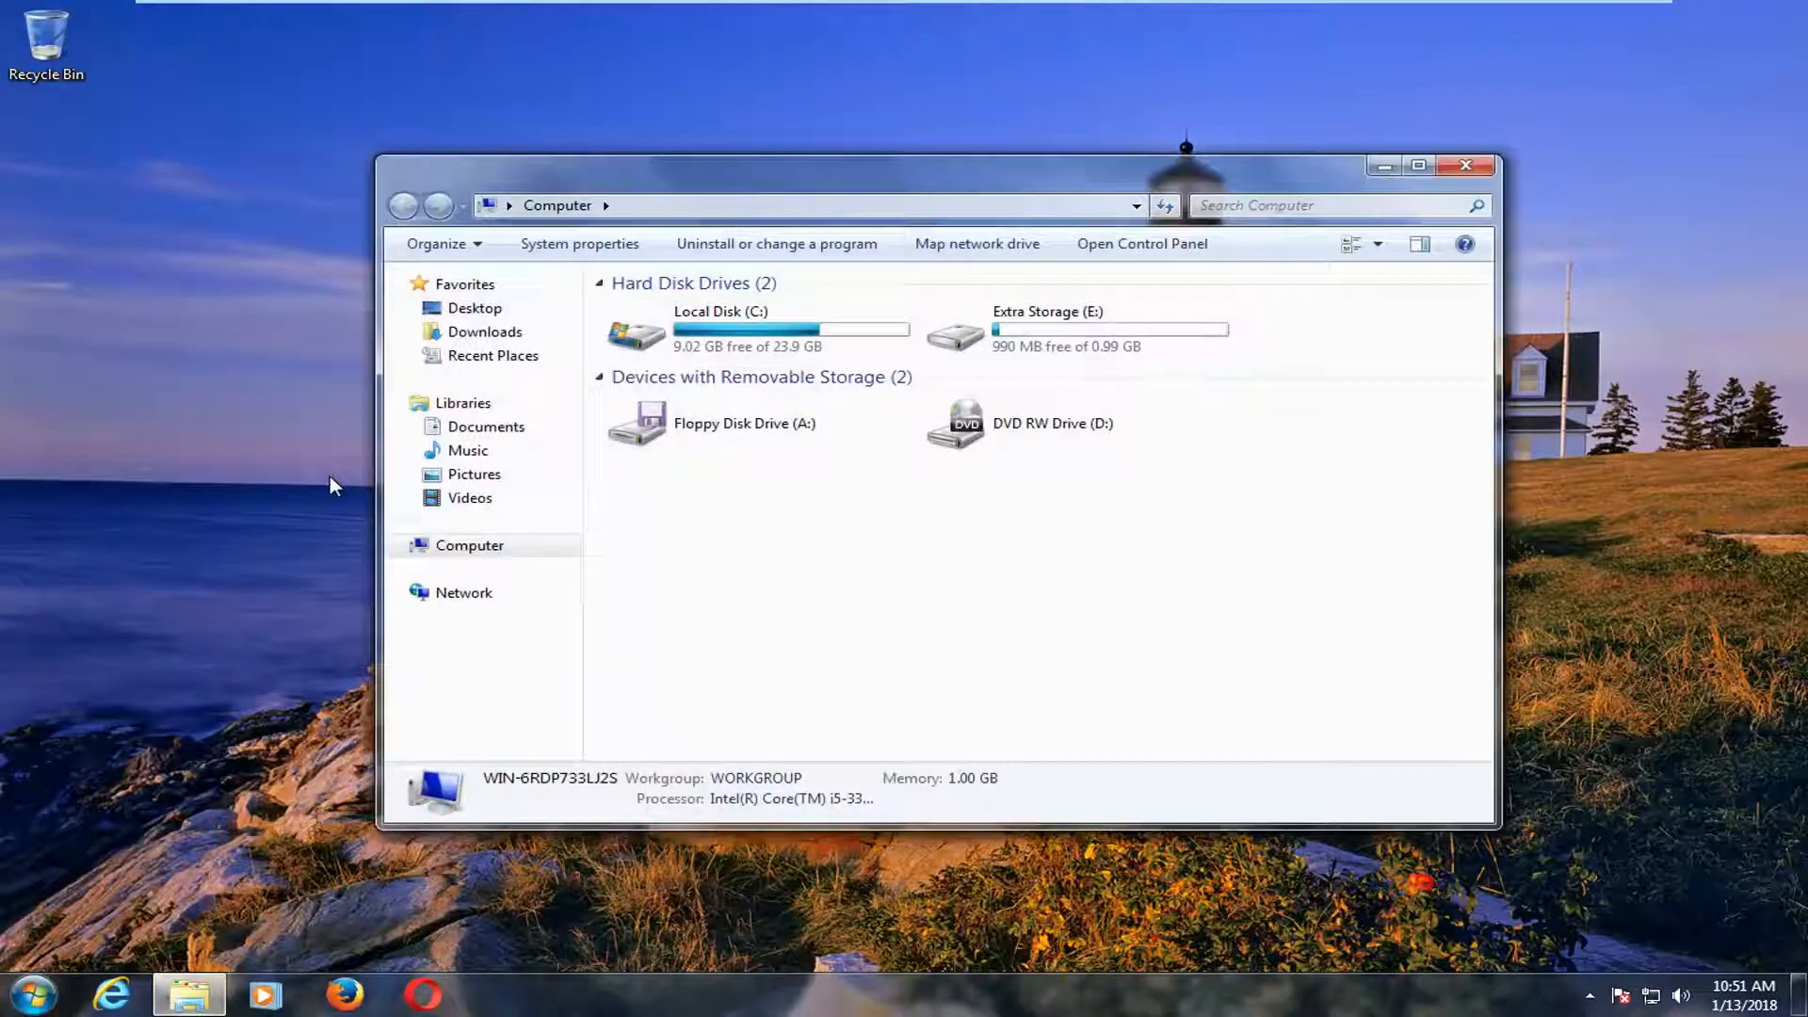
{"action": "left_click", "coordinate": [1072, 328]}
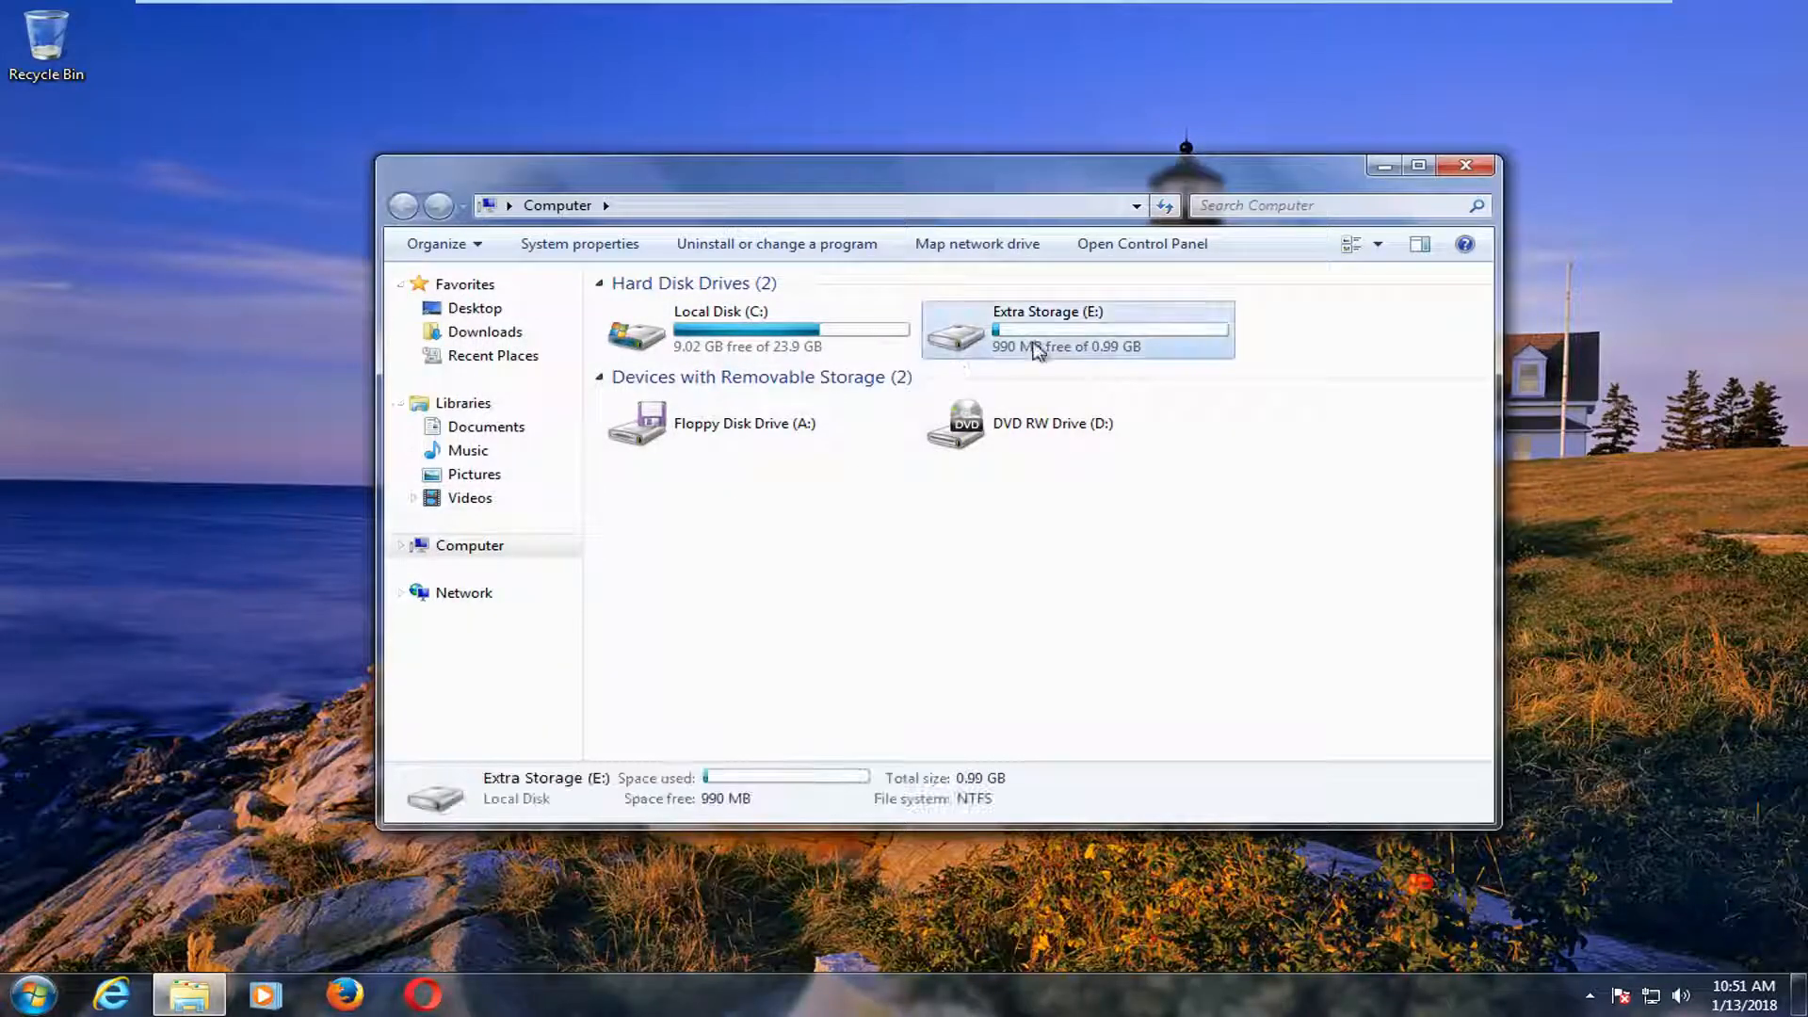
{"action": "left_click", "coordinate": [1072, 327]}
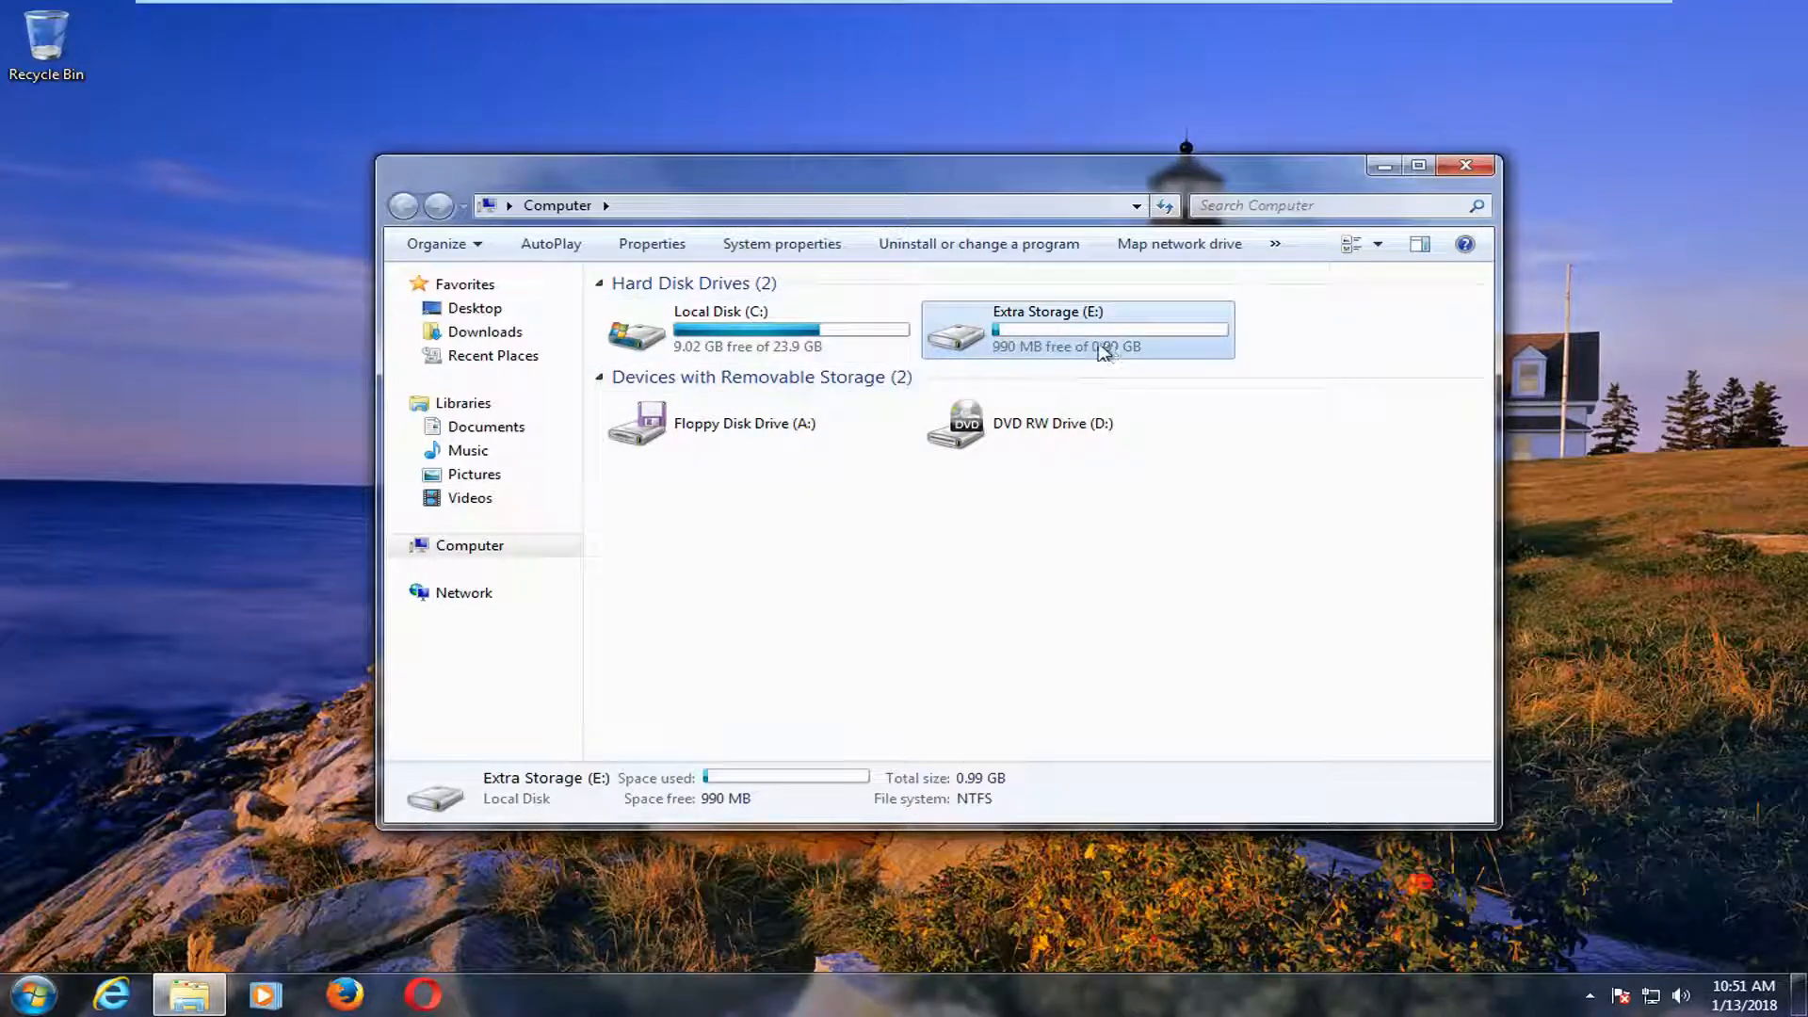
{"action": "mouse_move", "coordinate": [599, 292]}
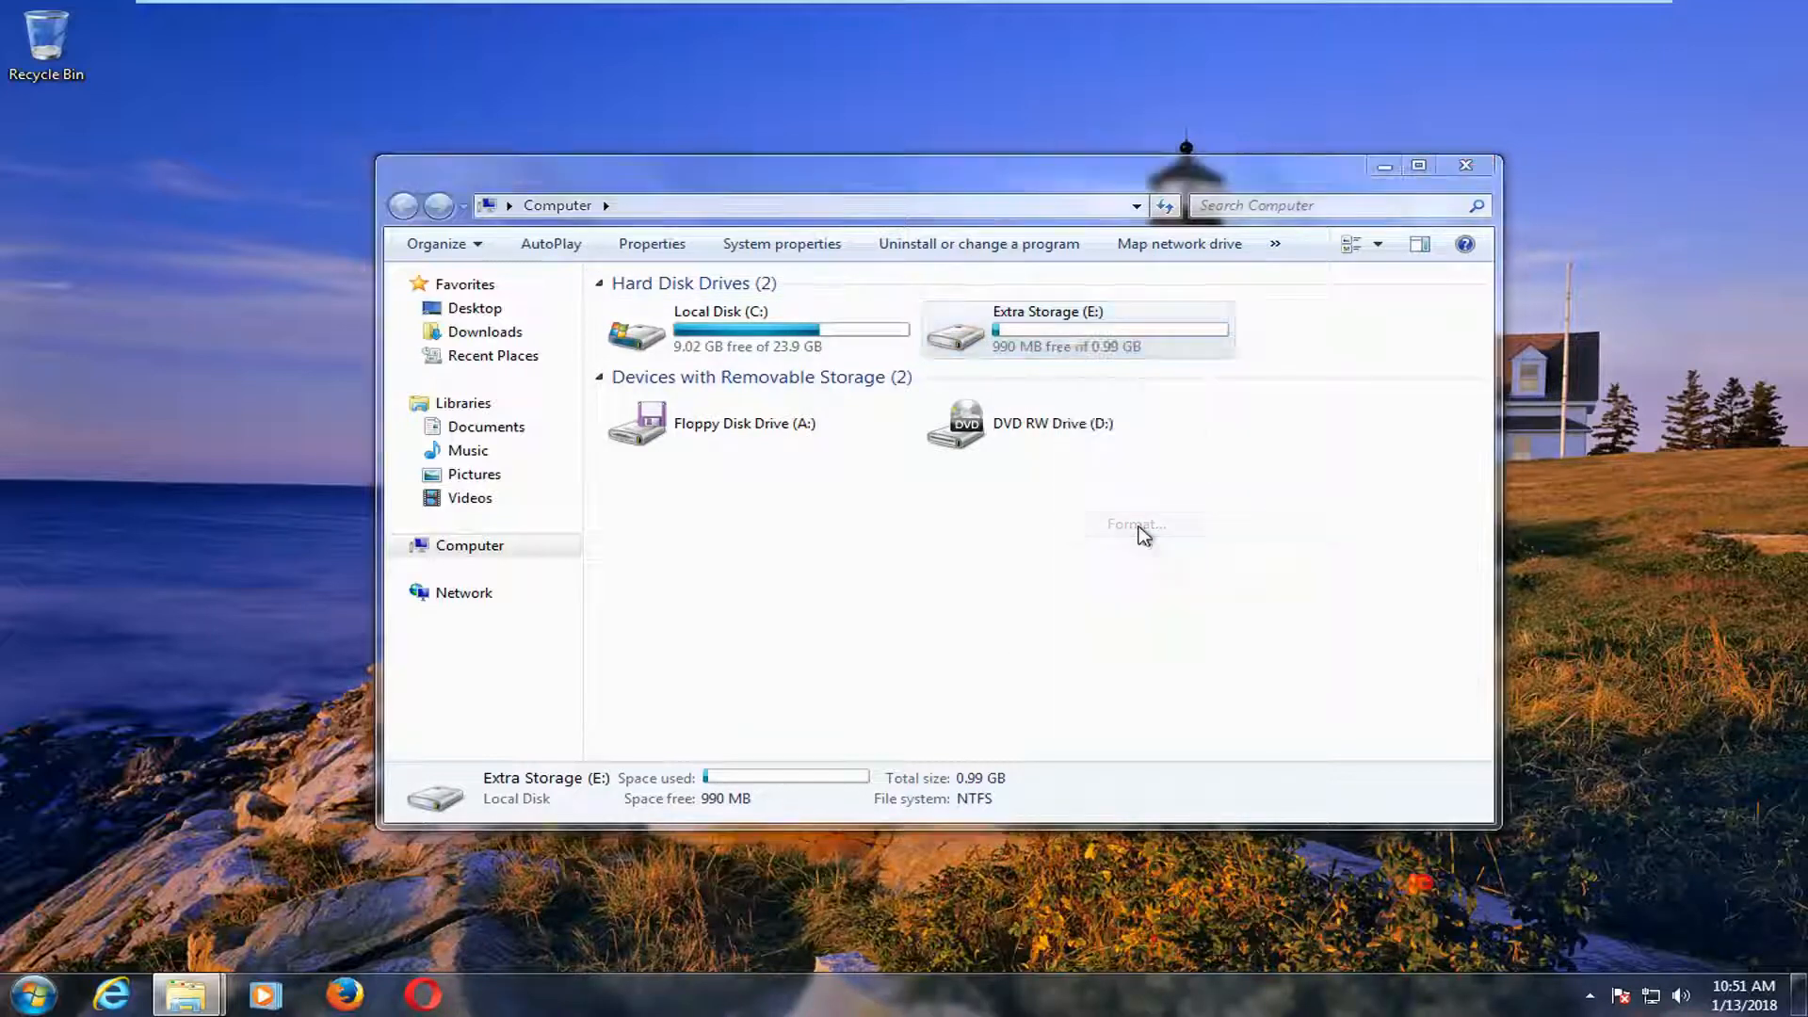
Set the Extra Storage (E:) format to NTFS, 4096-byte allocation units, Quick Format.
{"action": "left_click", "coordinate": [1135, 523]}
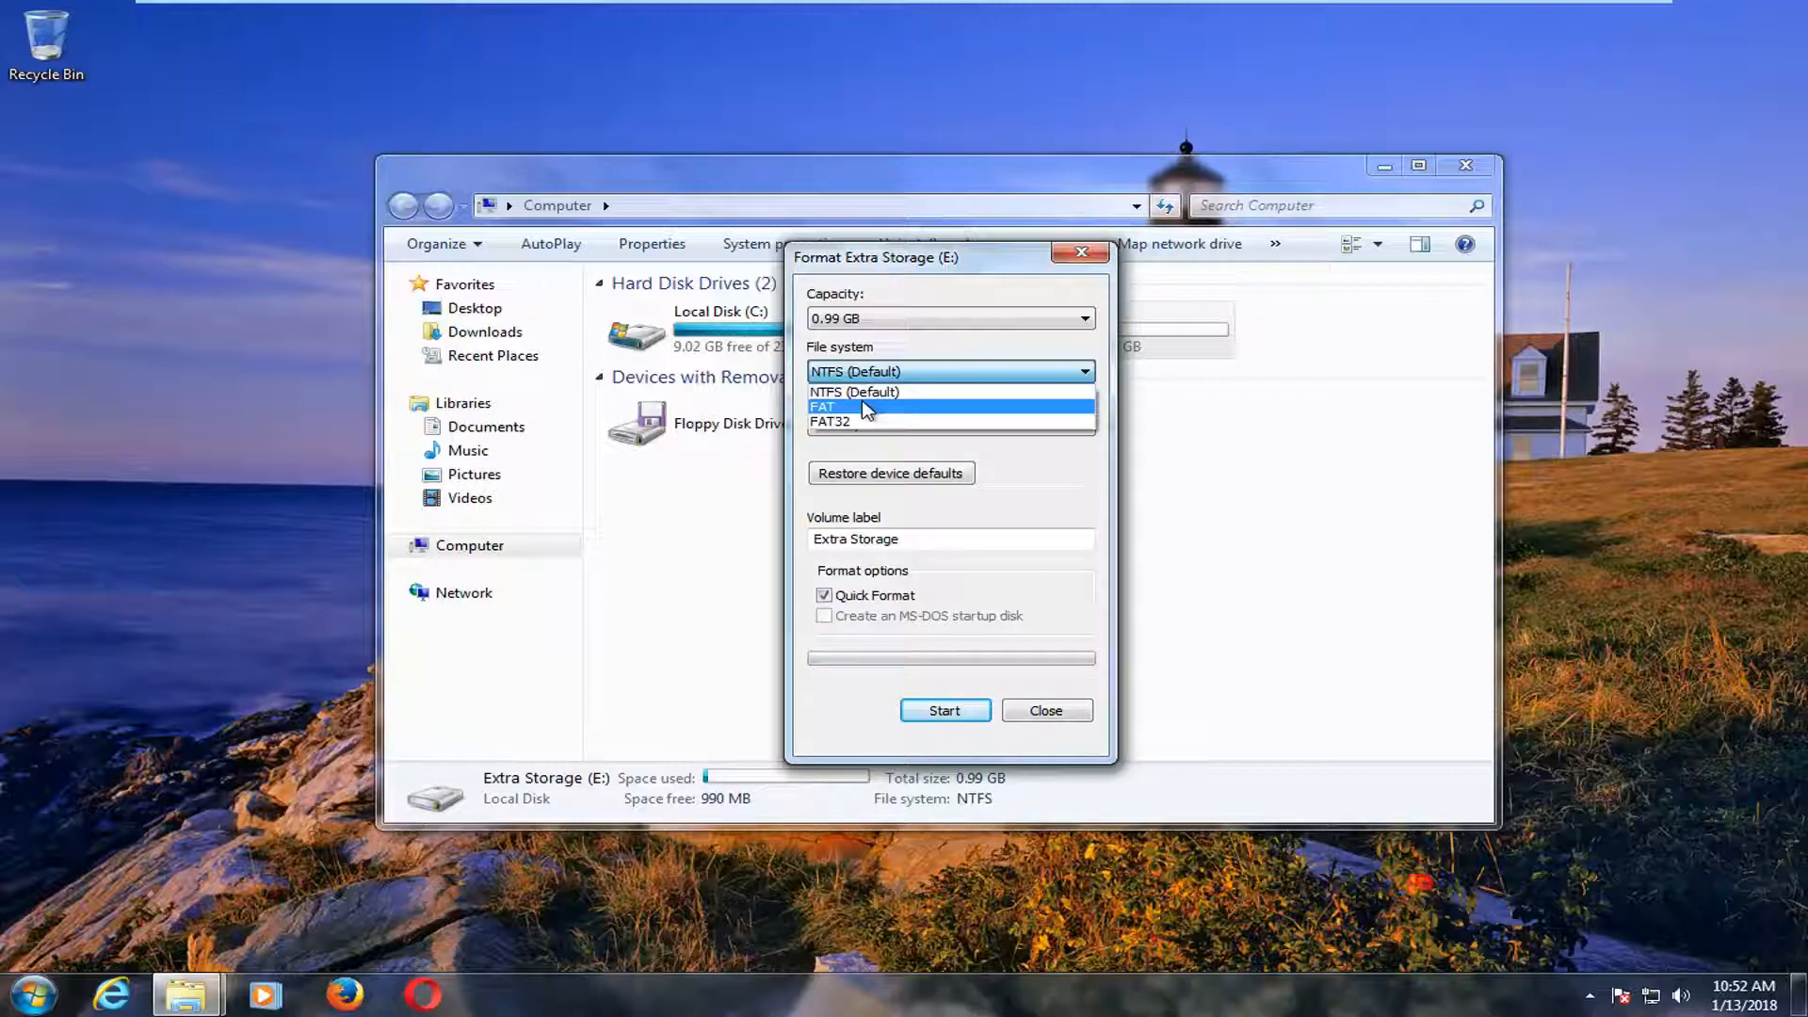
{"action": "mouse_move", "coordinate": [864, 391]}
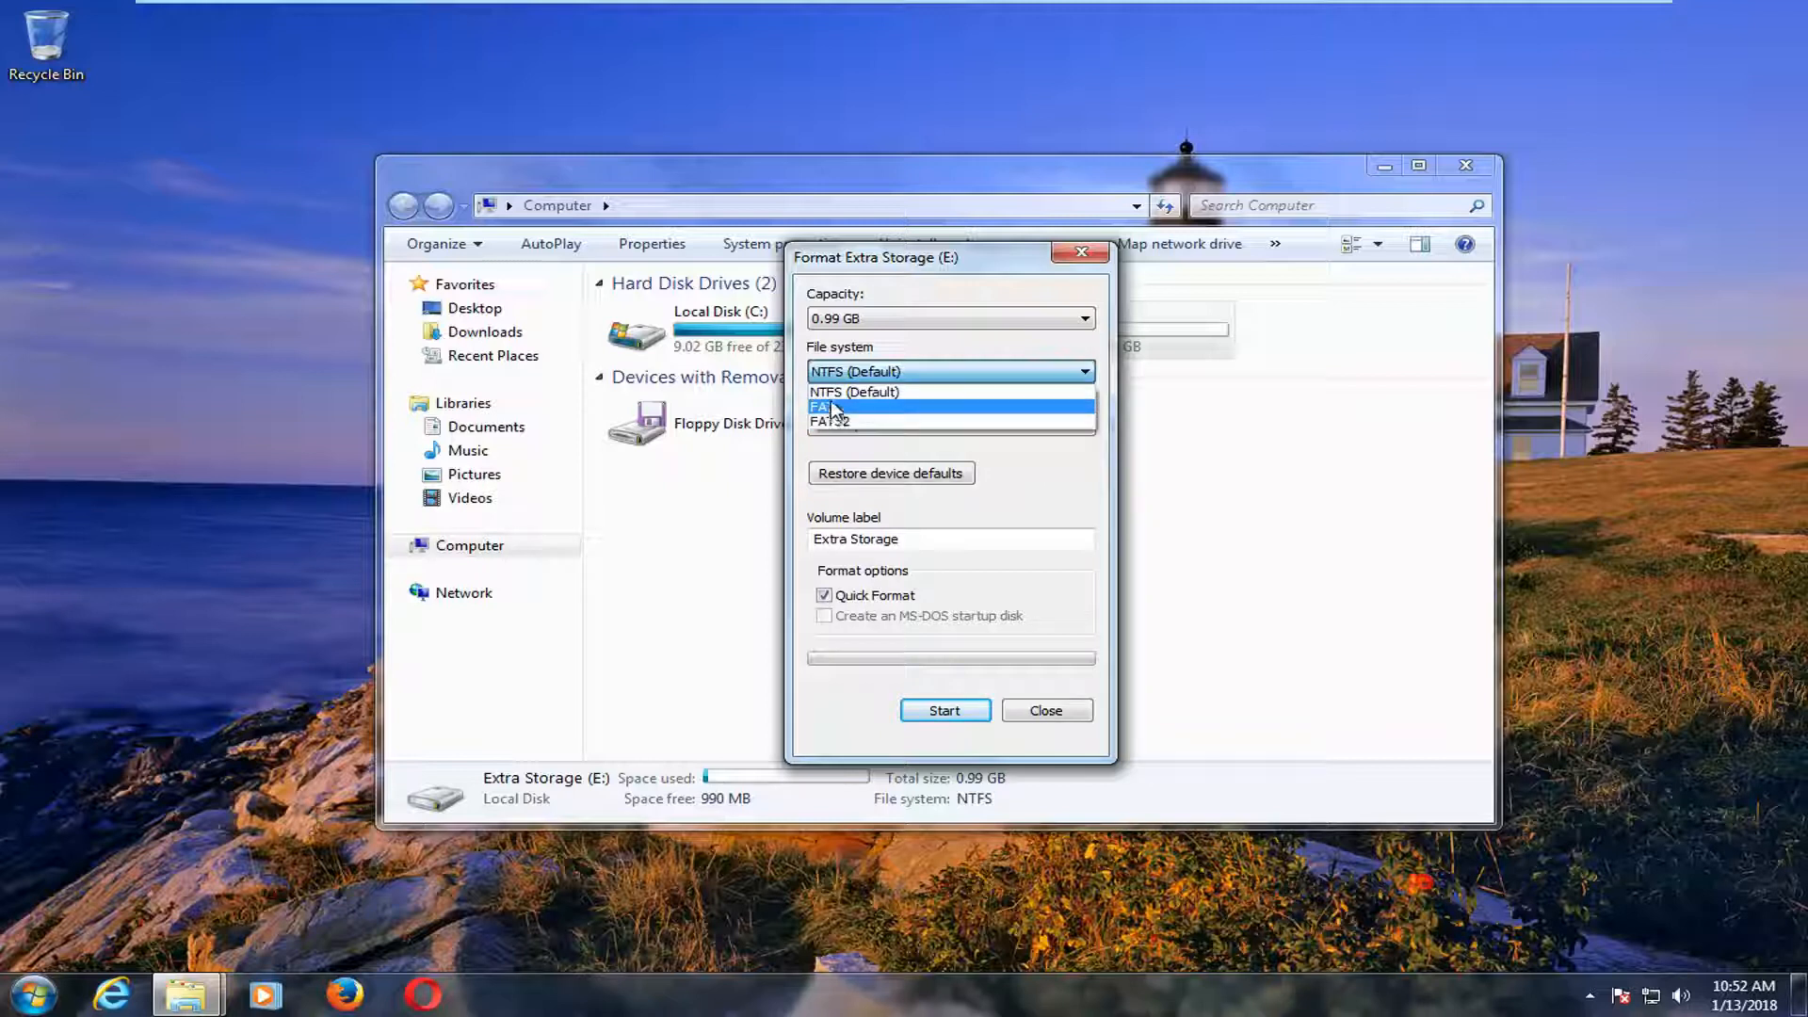
{"action": "left_click", "coordinate": [855, 371]}
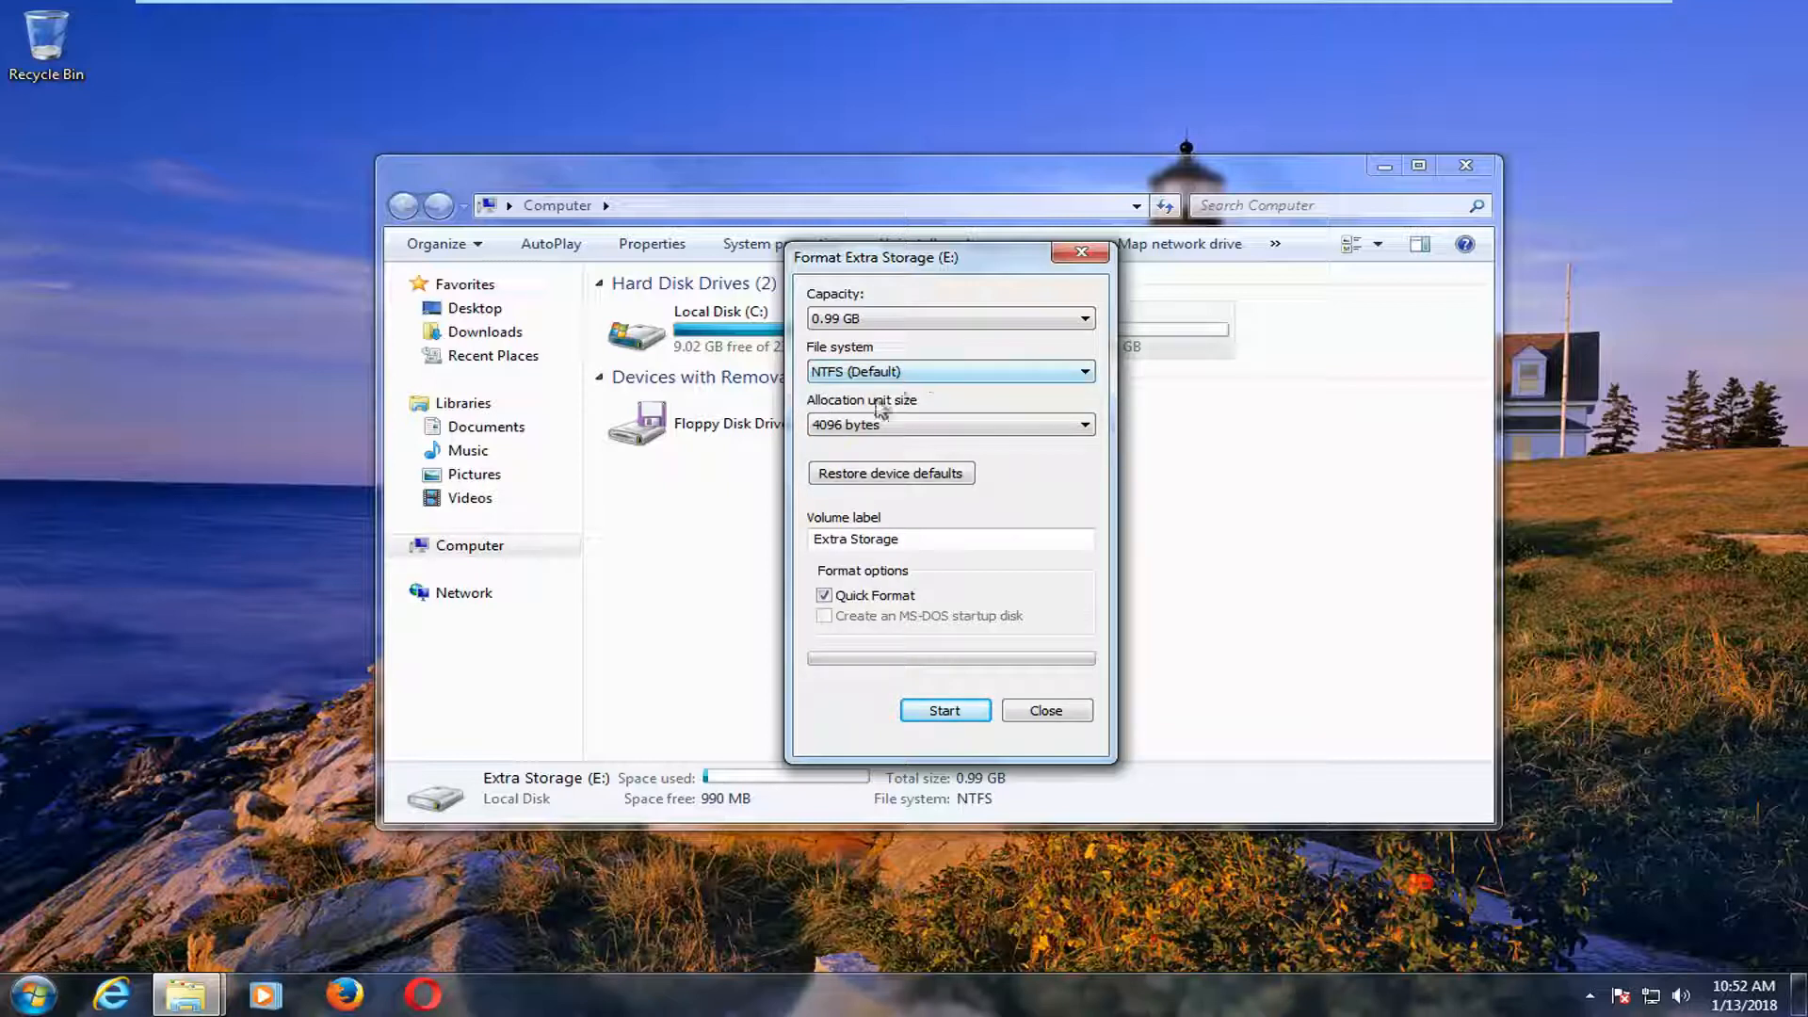
{"action": "mouse_move", "coordinate": [879, 580]}
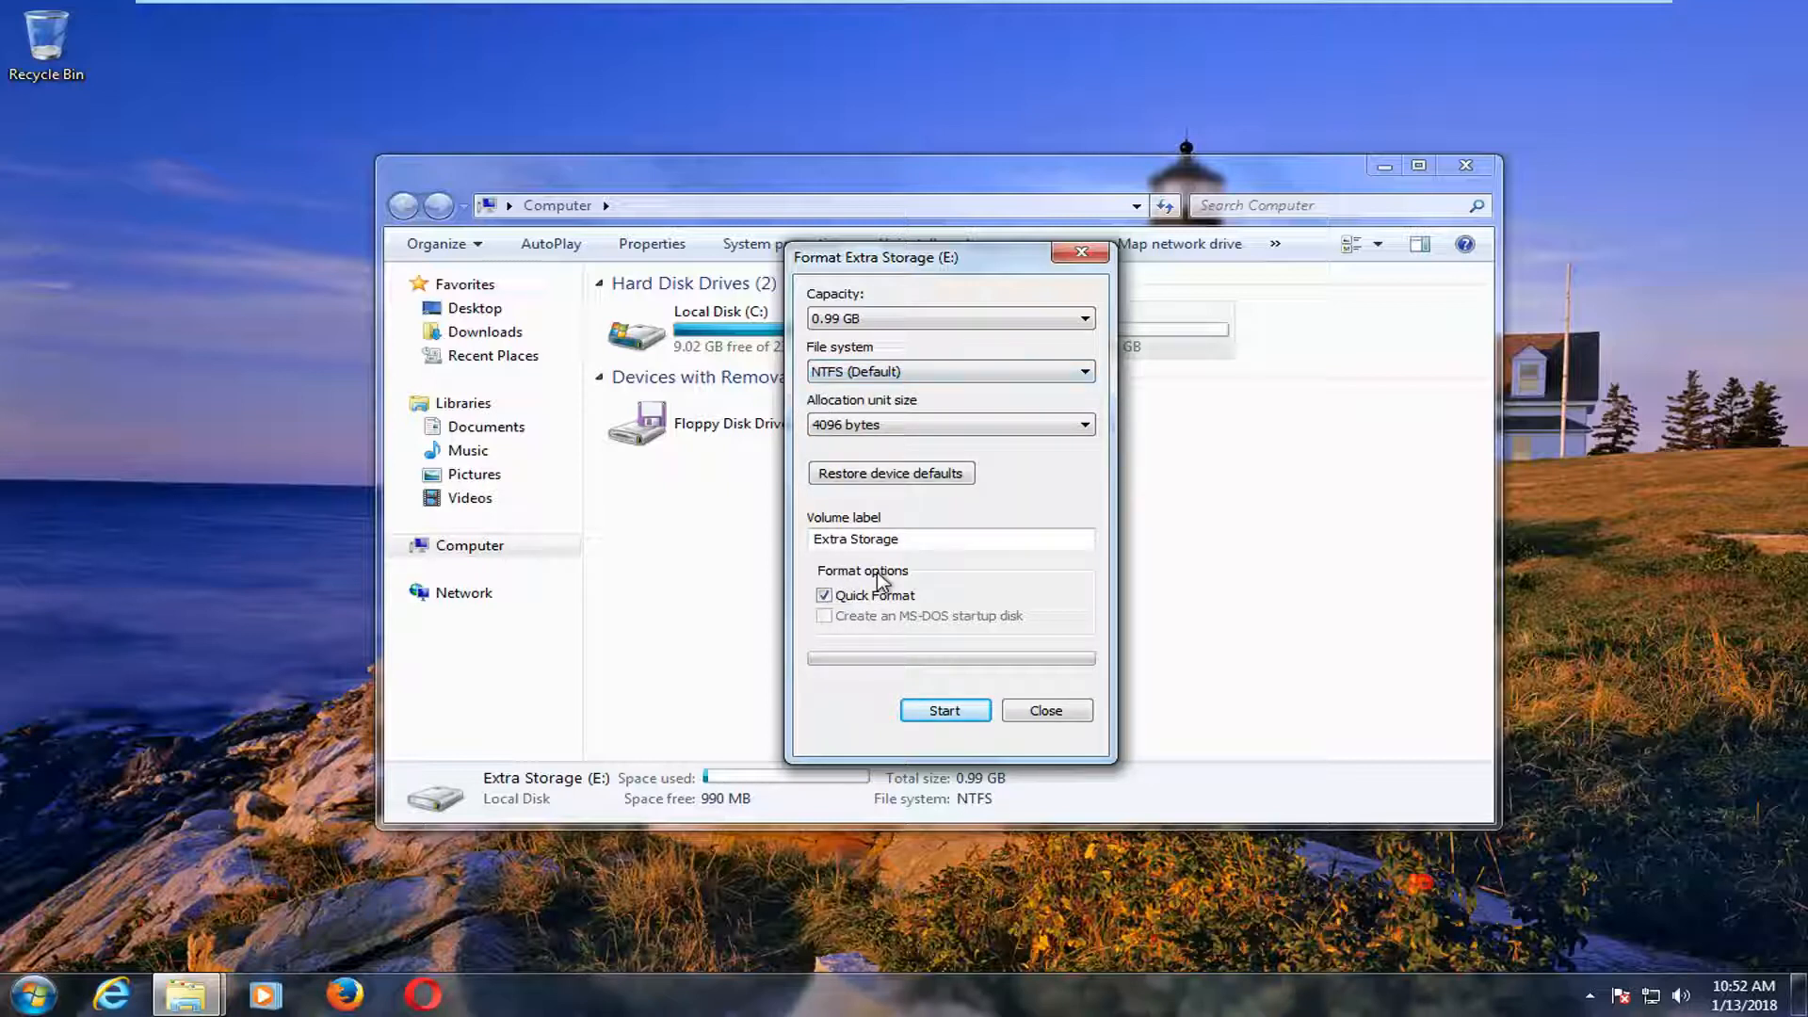
{"action": "mouse_move", "coordinate": [914, 742]}
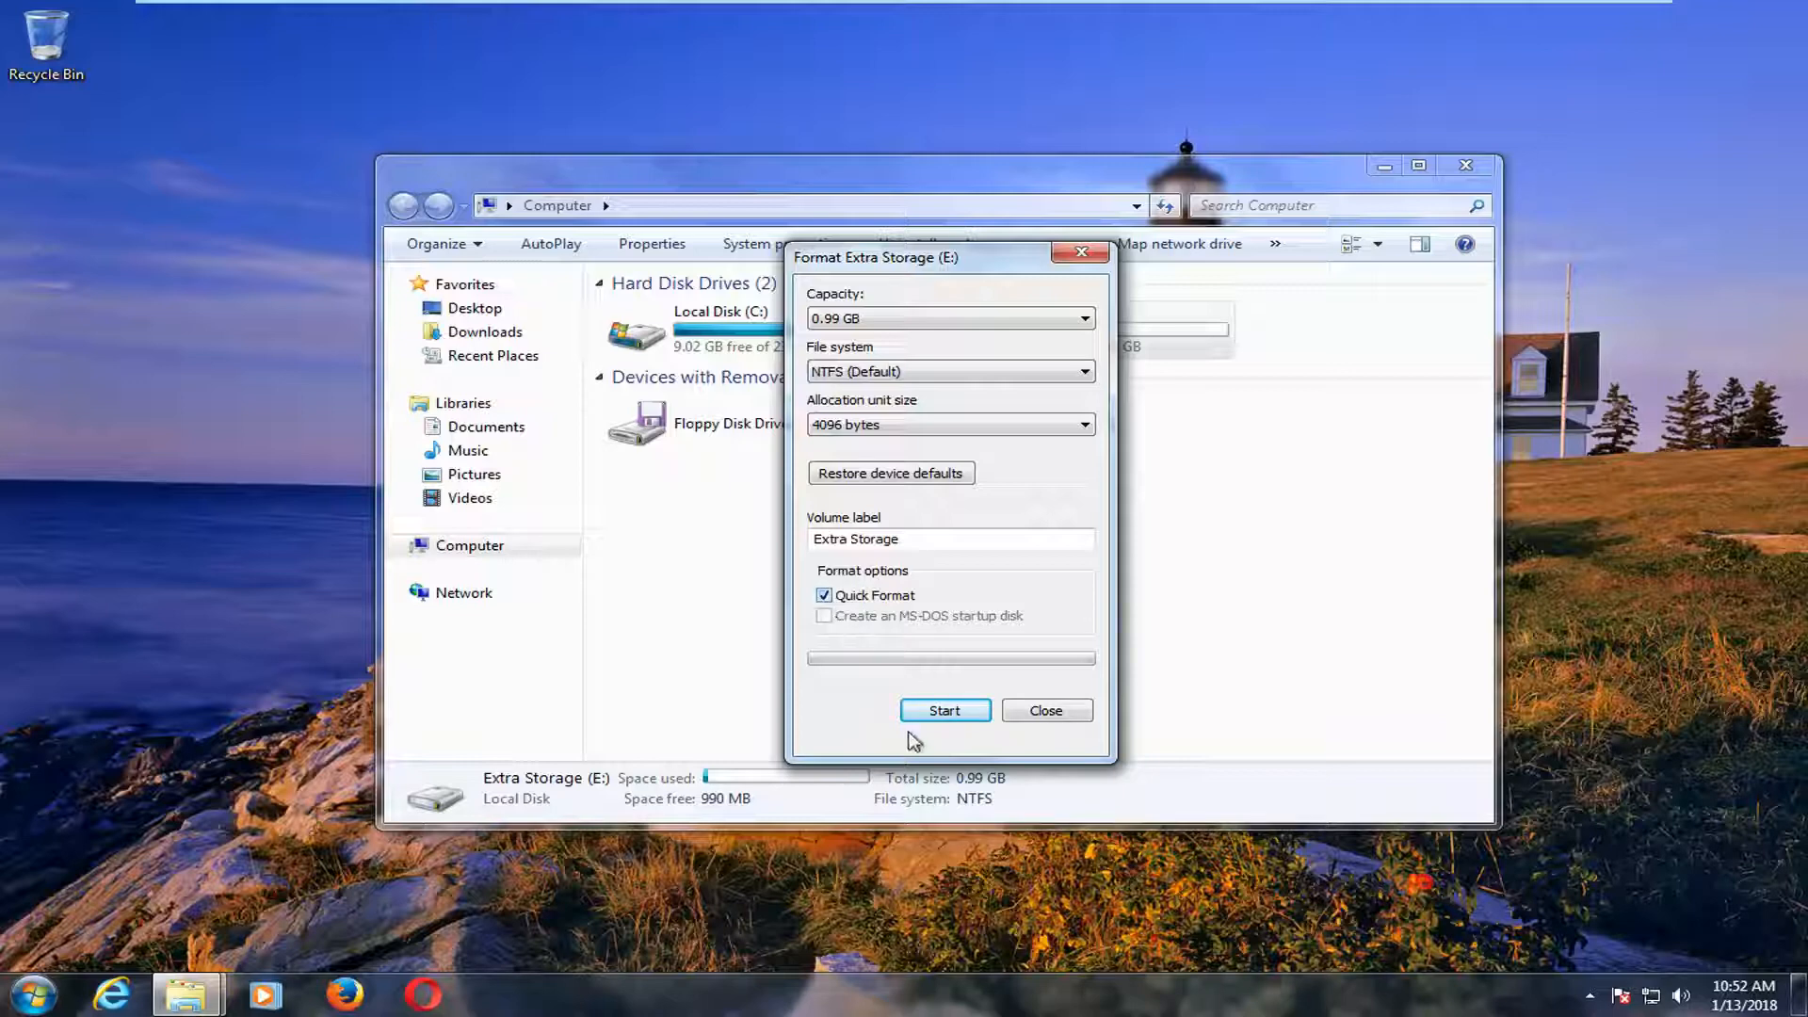
Quick-format Extra Storage (E:), confirming the erase warning and the Format Complete notice.
{"action": "left_click", "coordinate": [943, 710]}
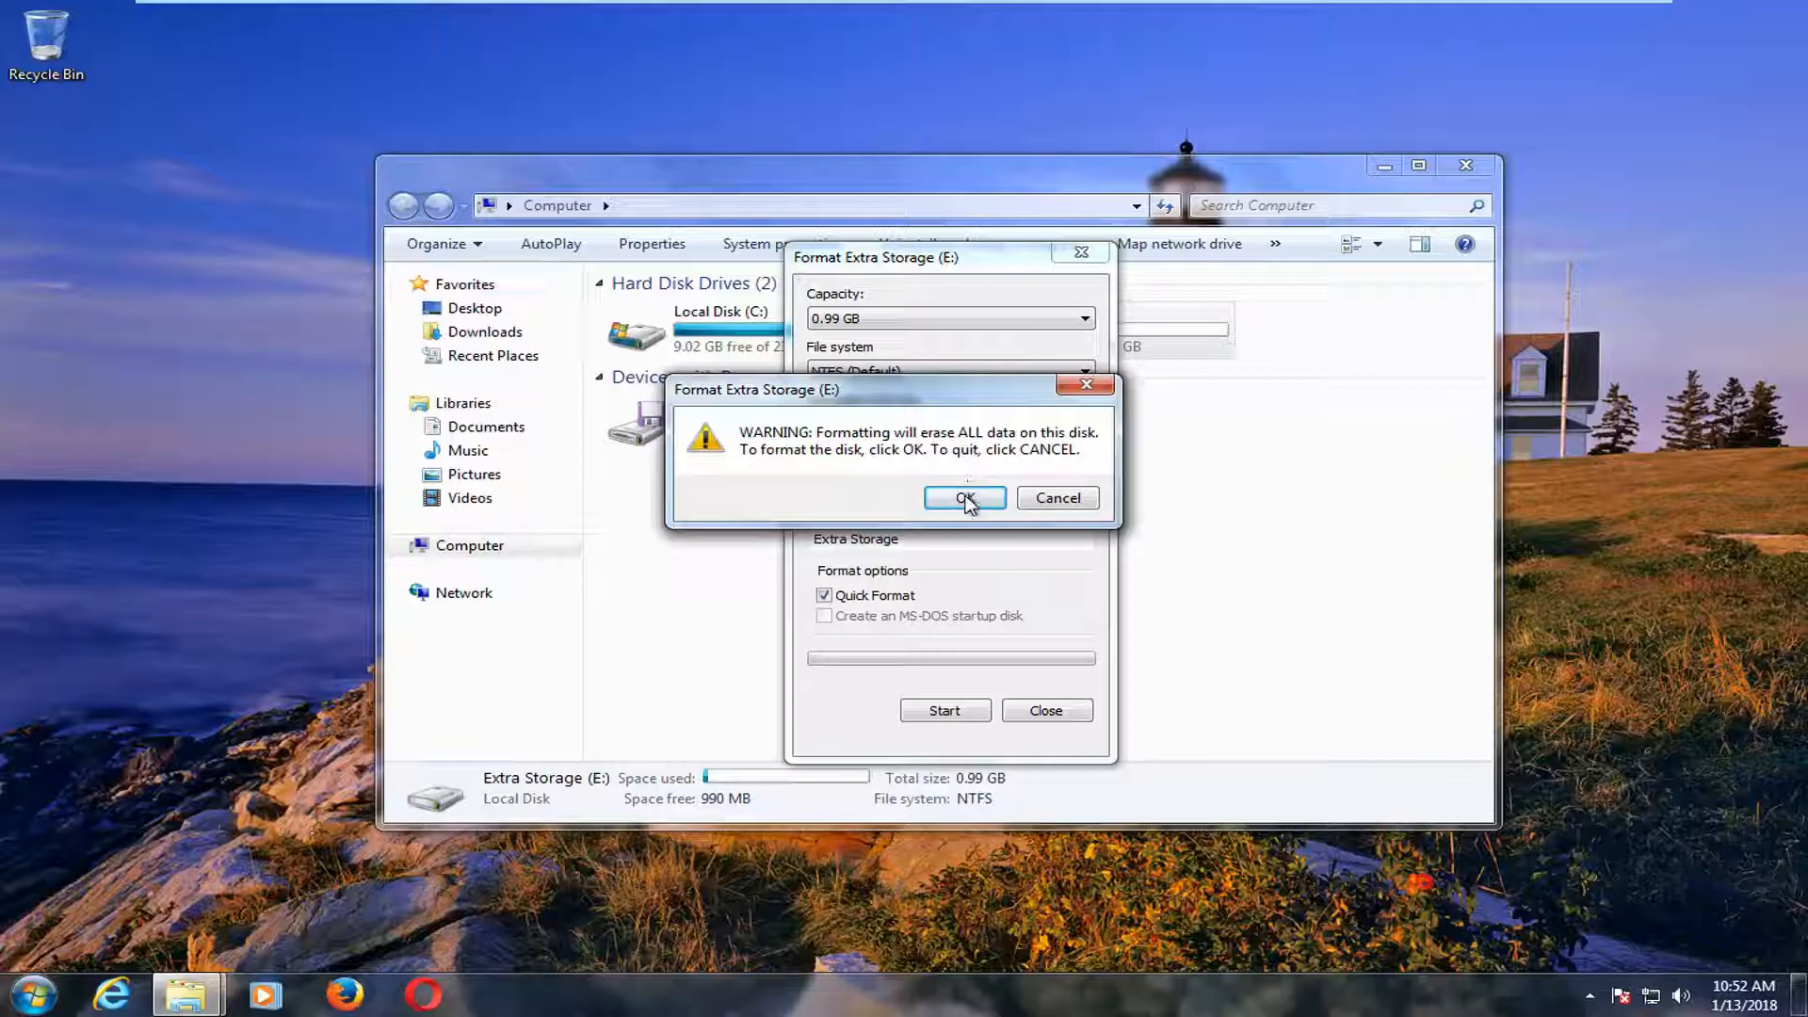
{"action": "left_click", "coordinate": [963, 497]}
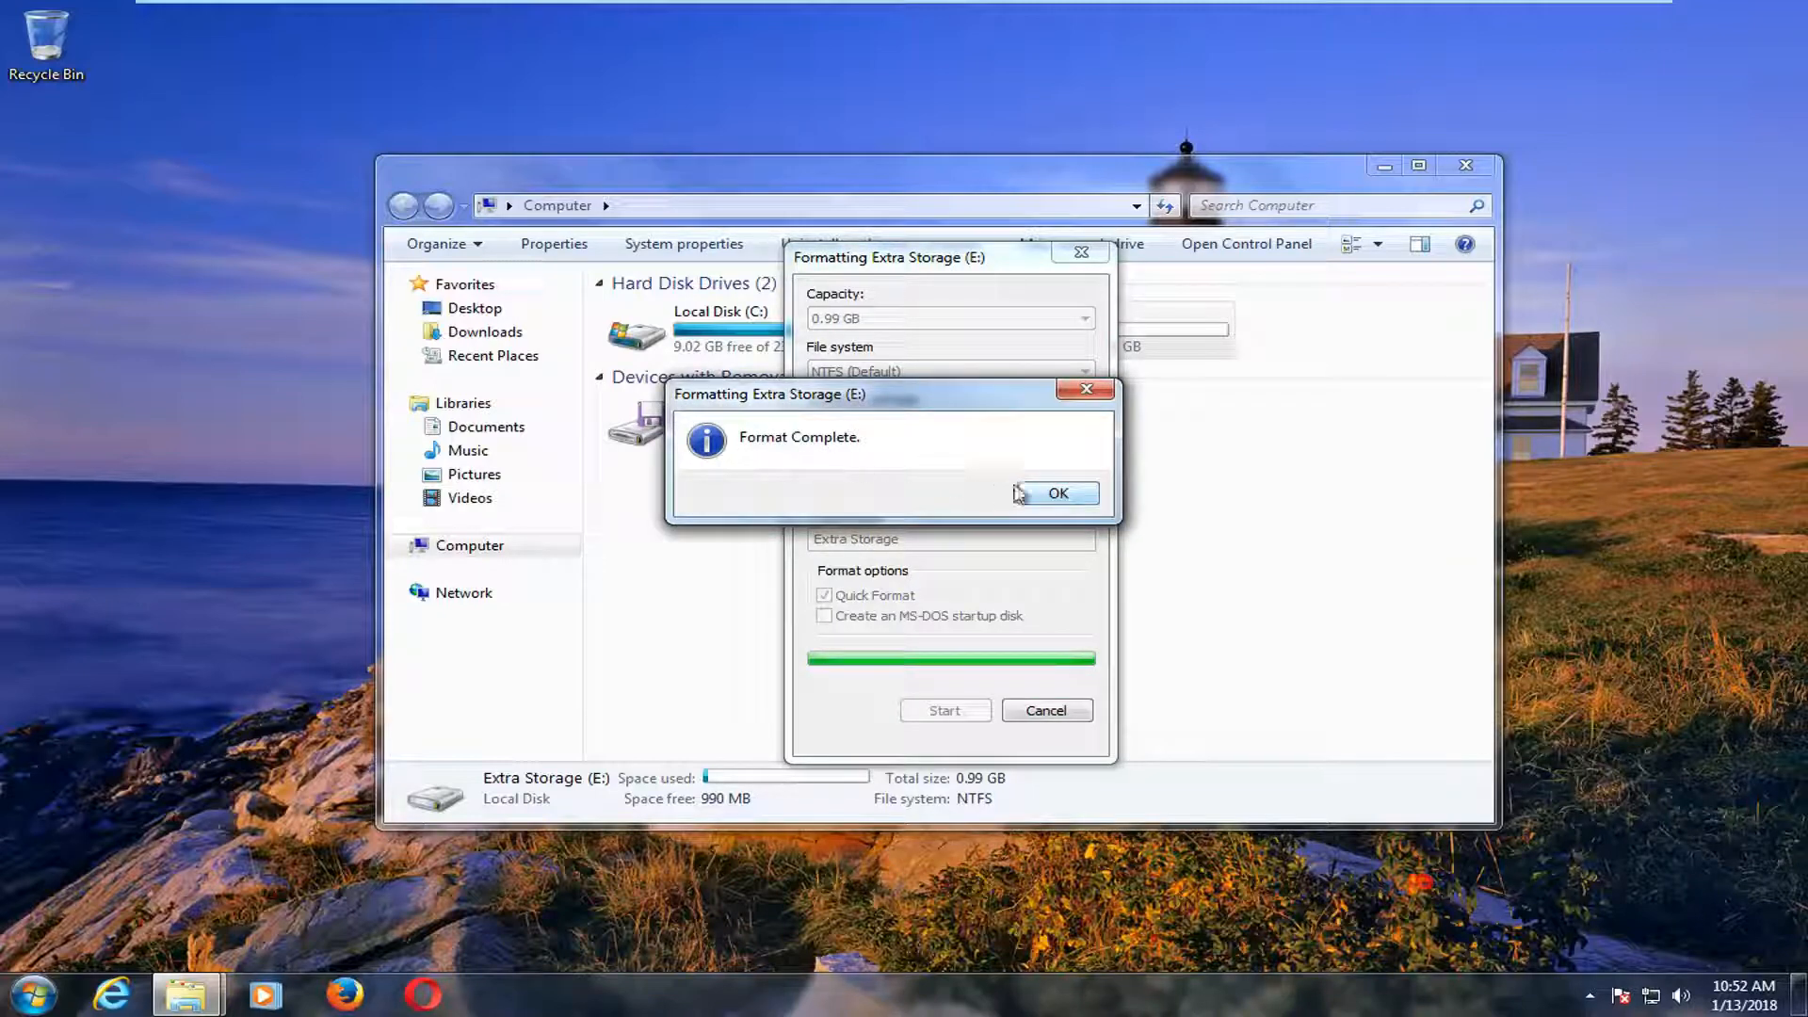
{"action": "left_click", "coordinate": [1054, 493]}
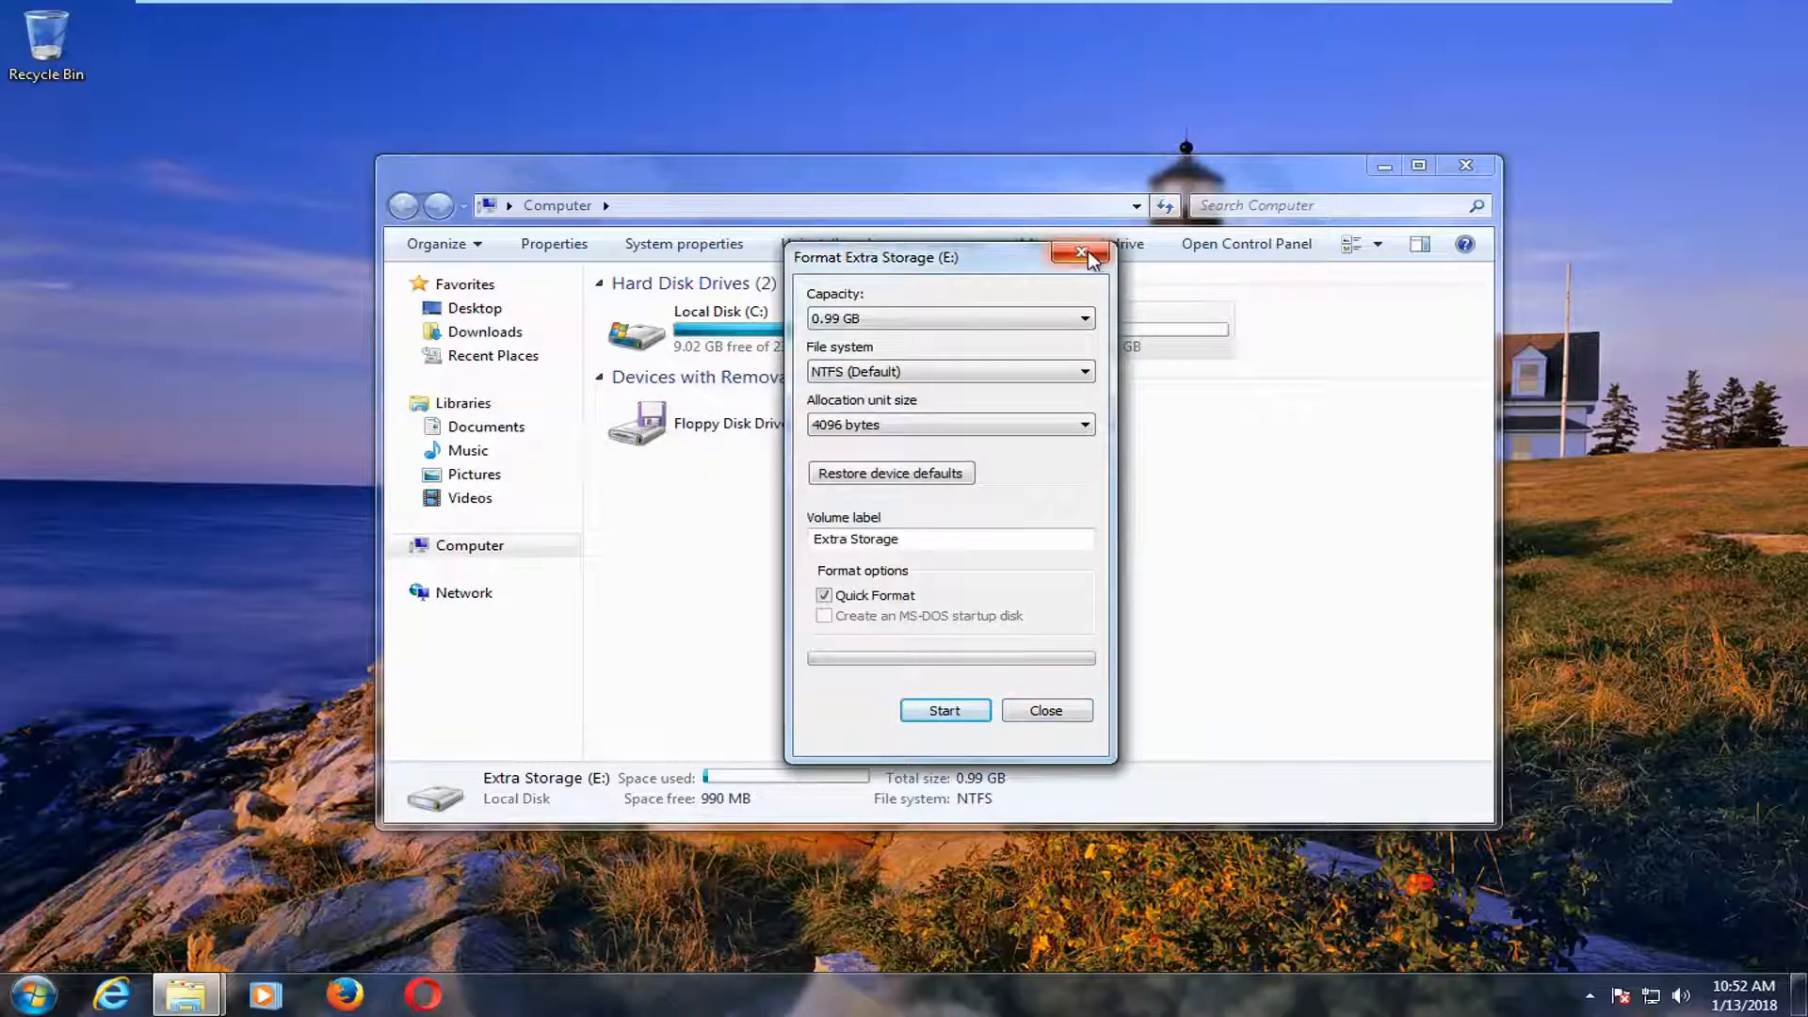
Close the Format dialog, verify Extra Storage (E:) is empty and return to the drive list.
{"action": "left_click", "coordinate": [1081, 254]}
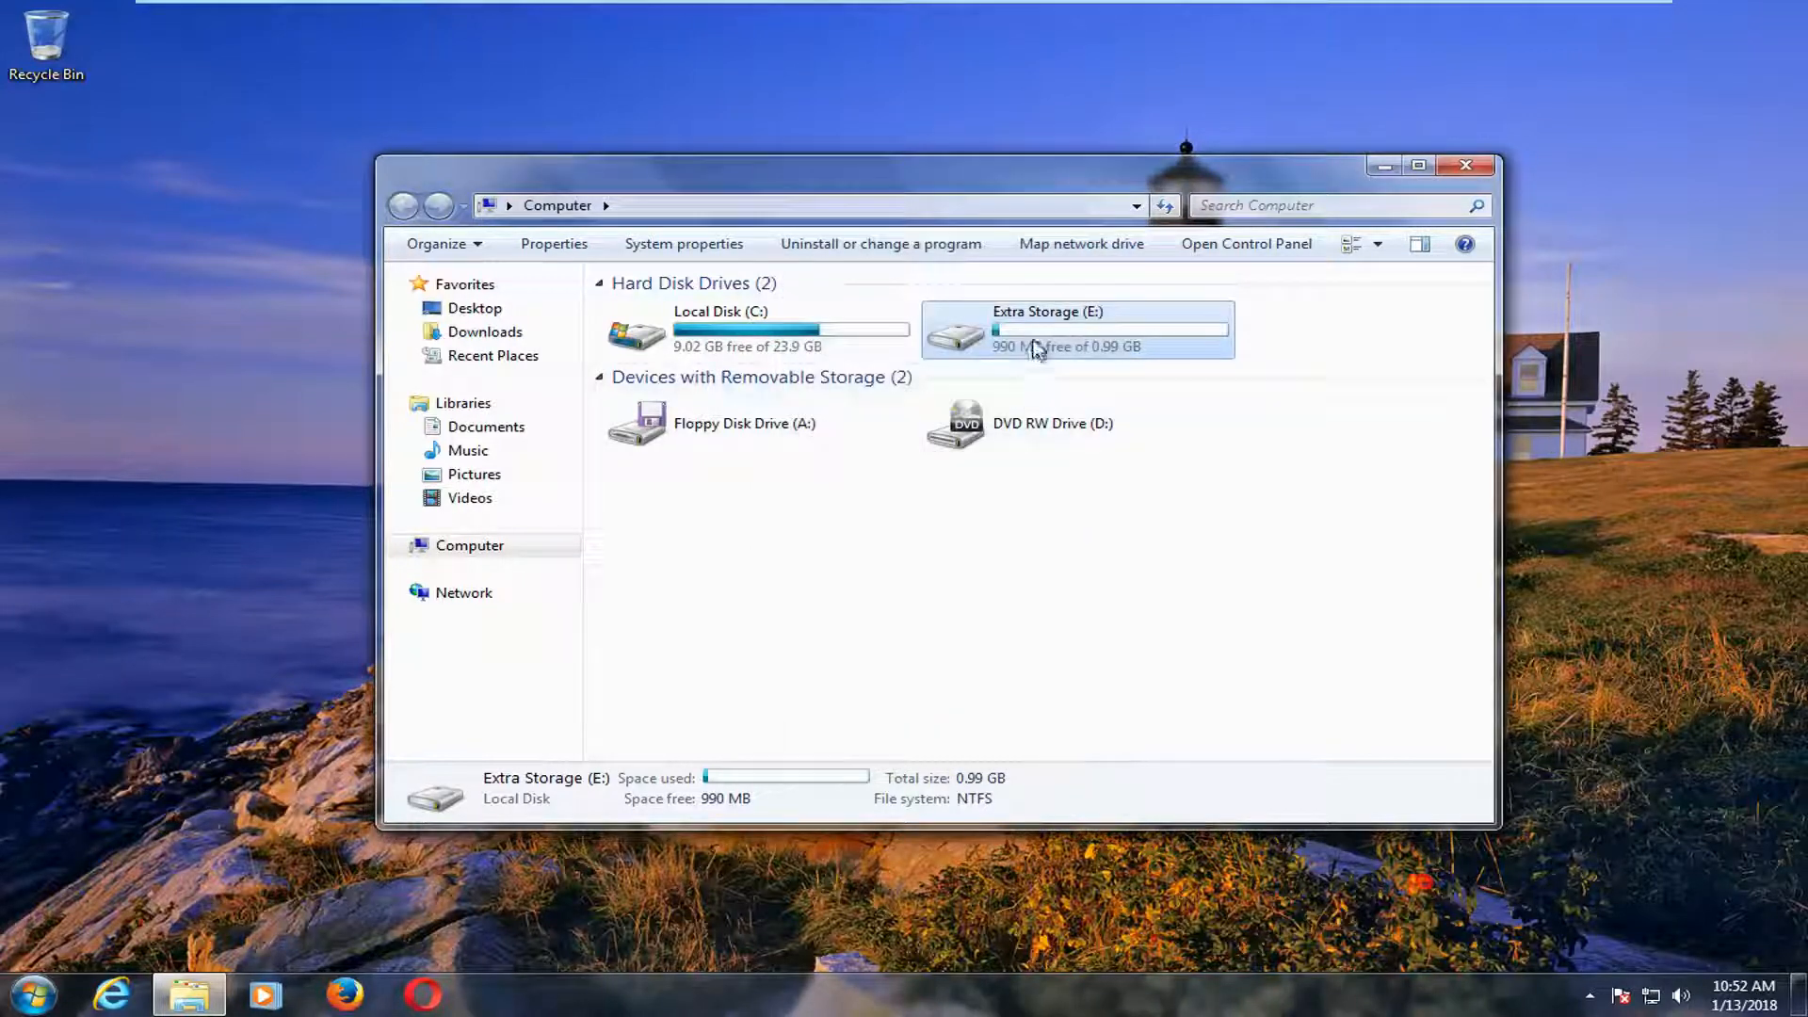
{"action": "double_click", "coordinate": [1077, 327]}
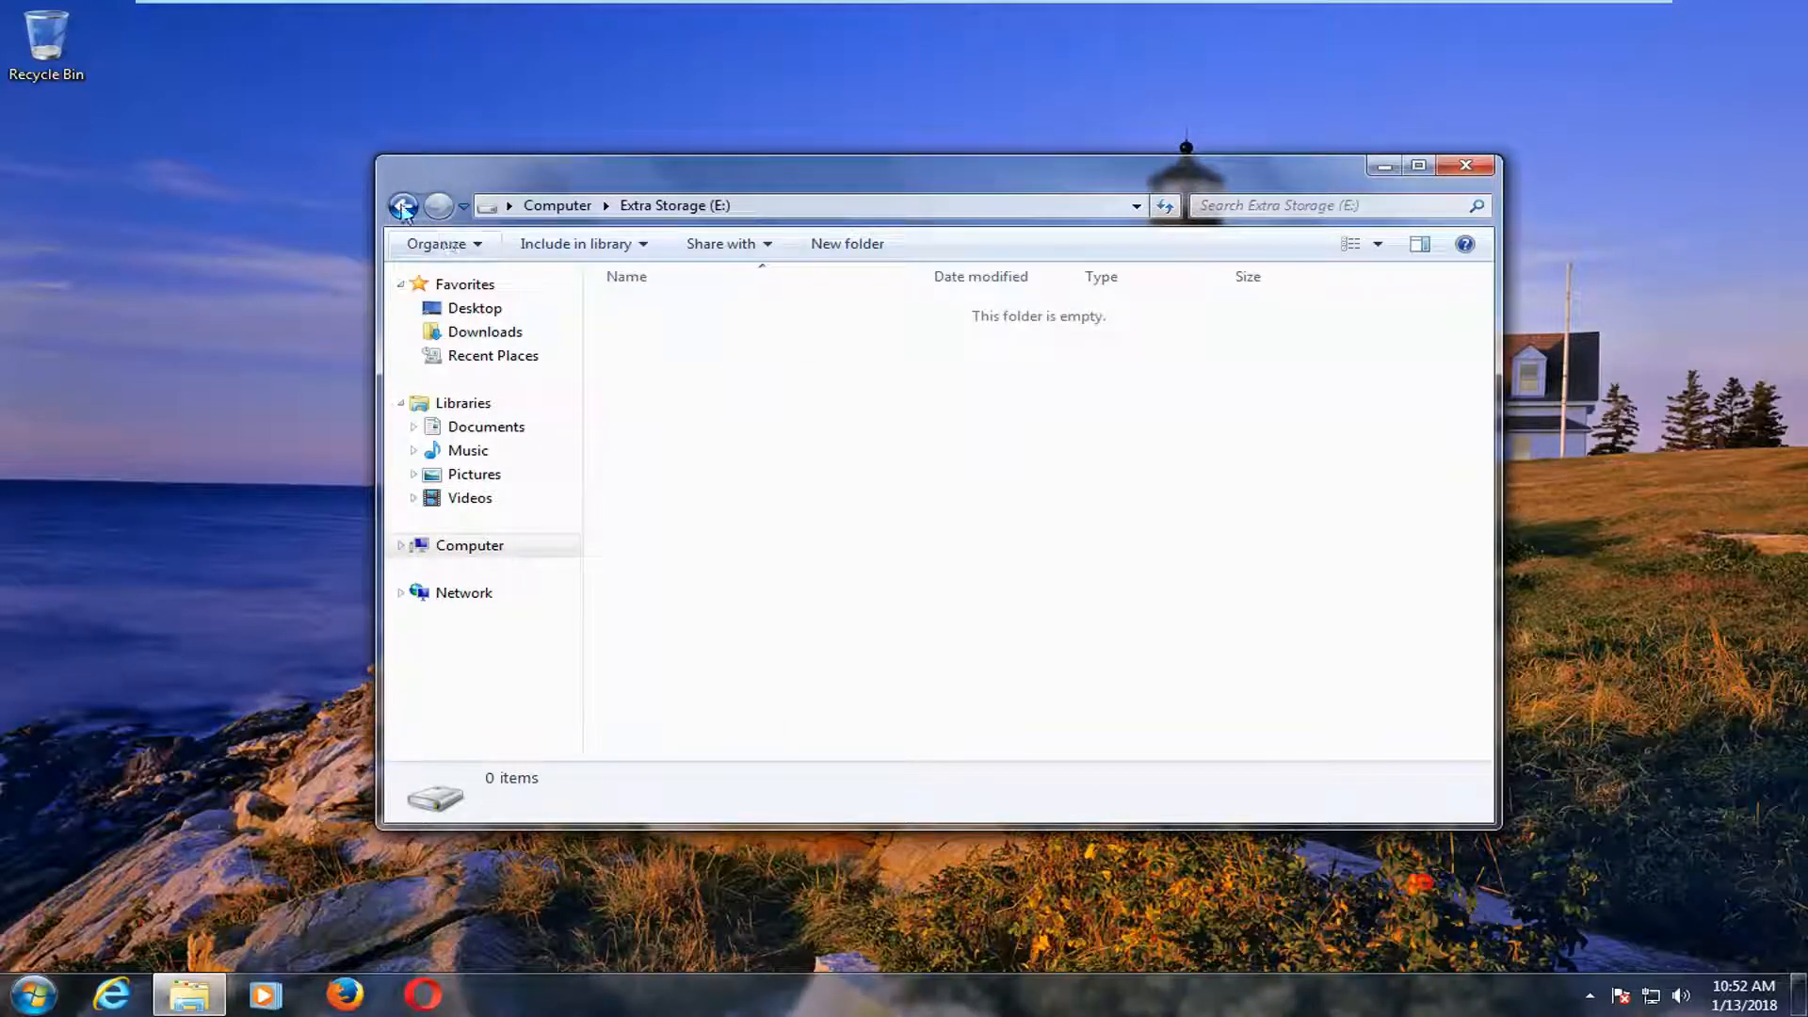
{"action": "left_click", "coordinate": [403, 205]}
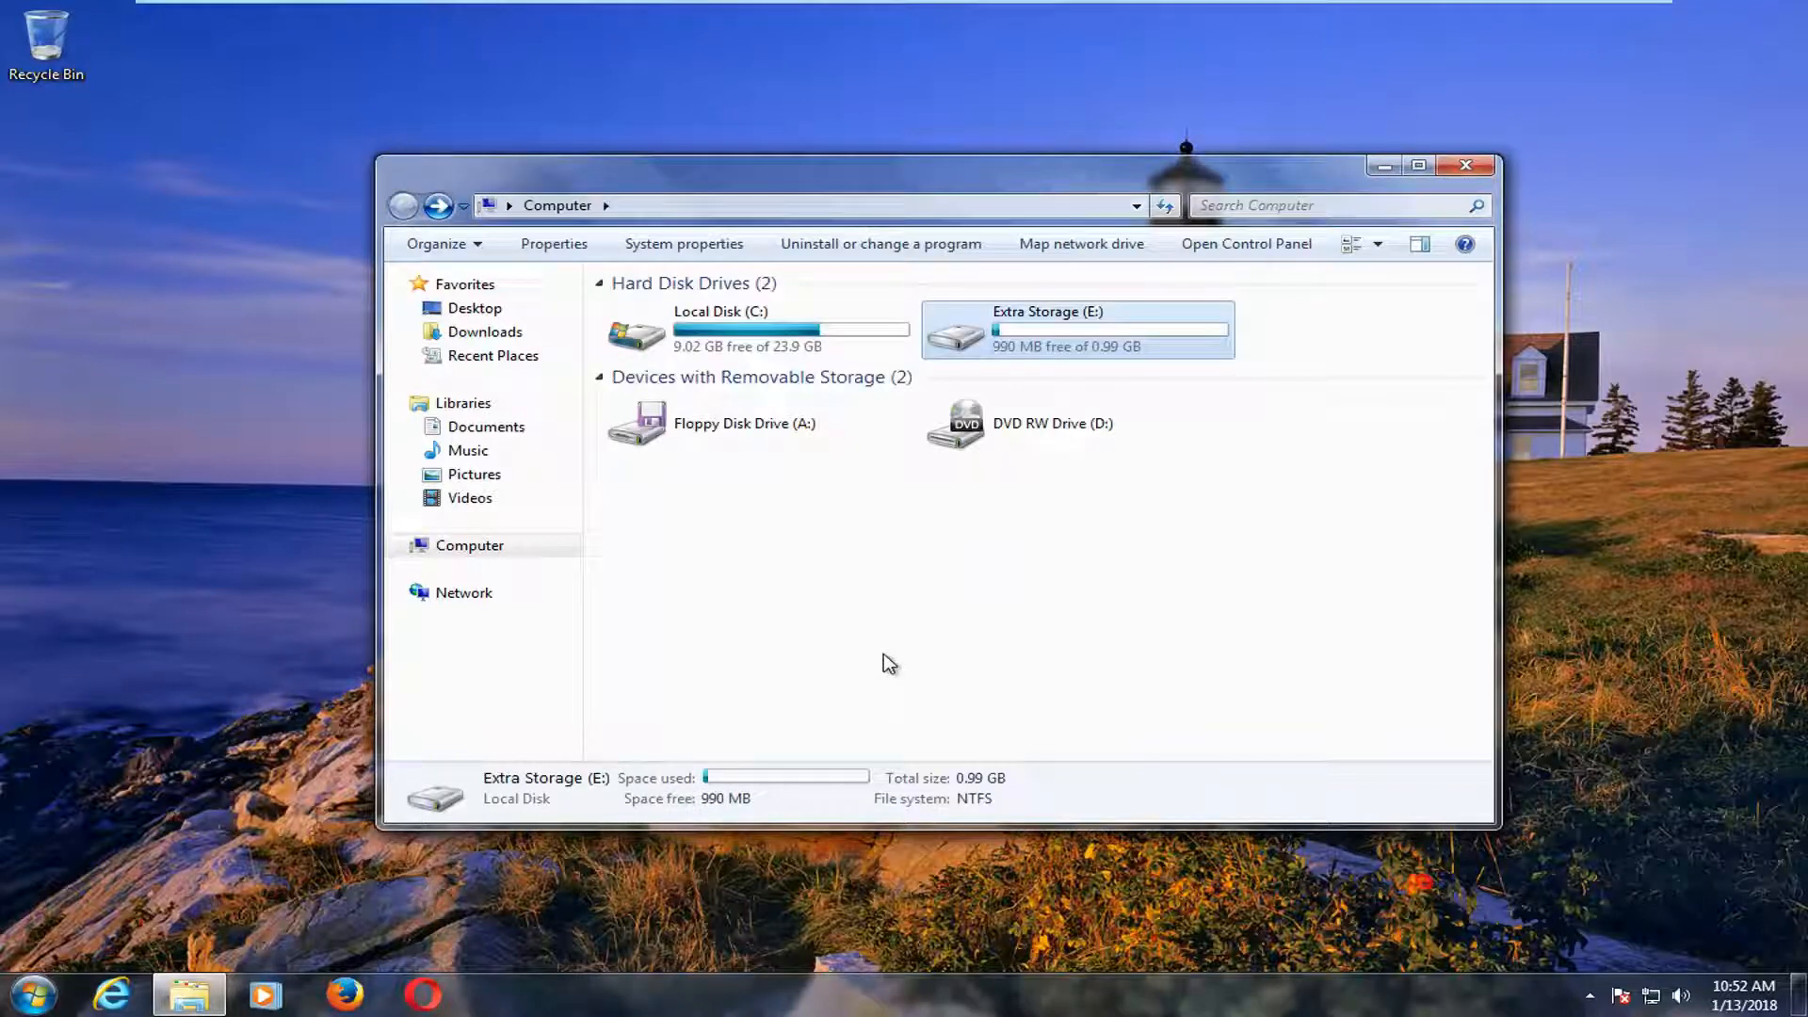